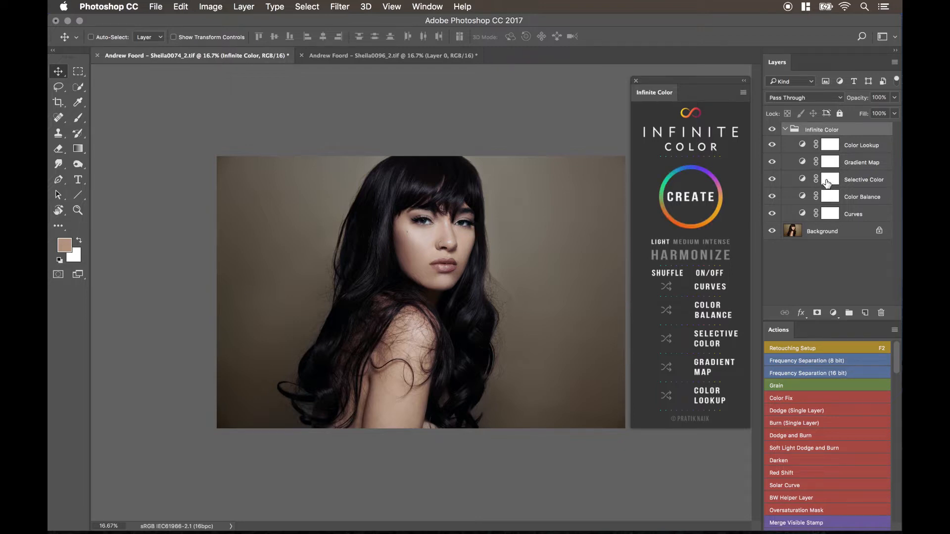
Step: Compare the two portrait documents, then switch to Chrome and review the Duplicate To All article
click(393, 56)
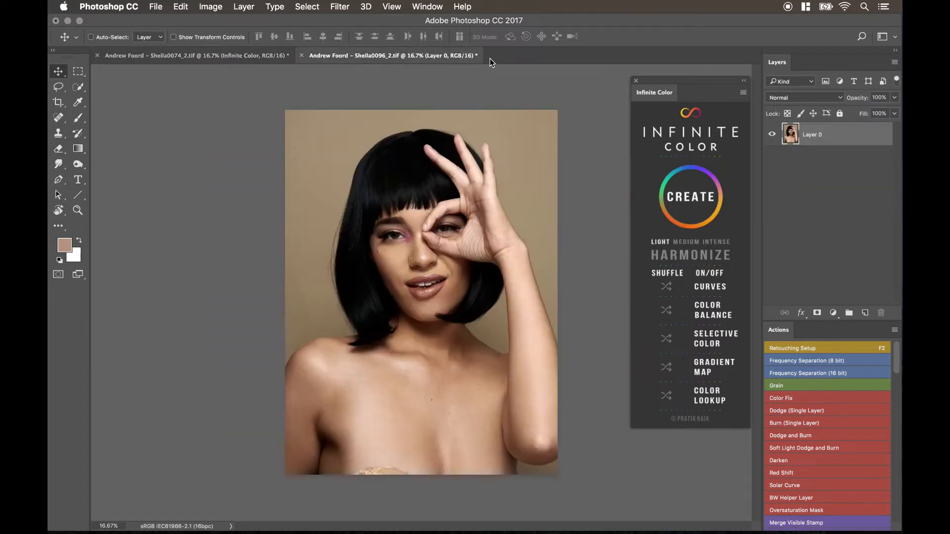
click(193, 56)
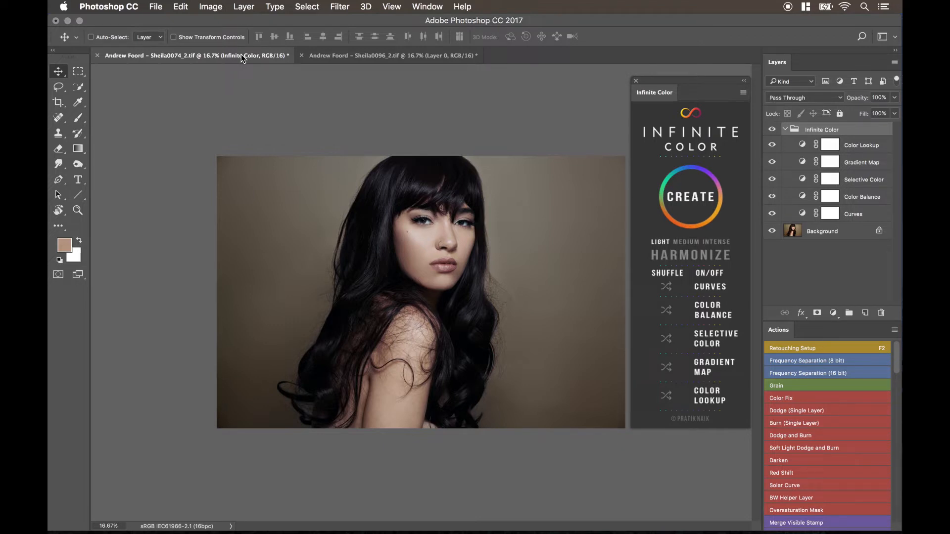
mouse_move(295, 55)
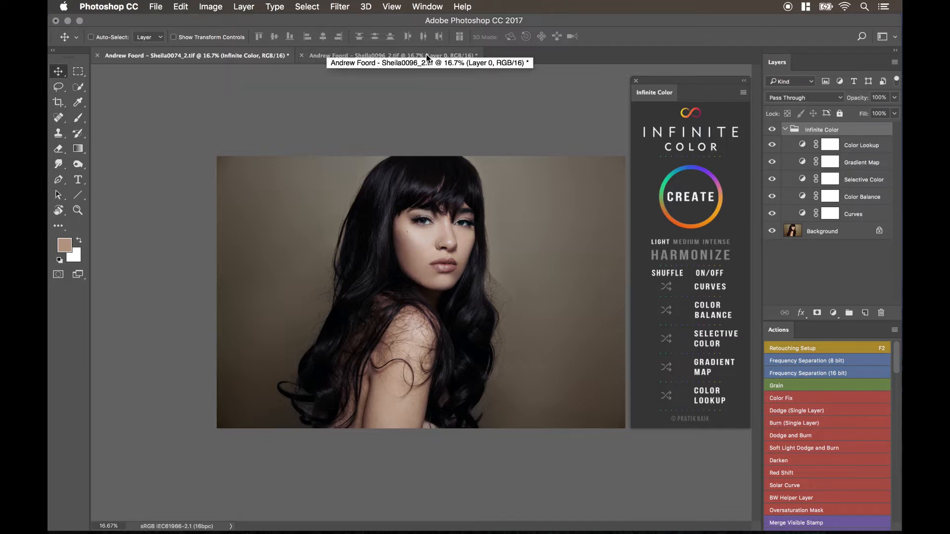
mouse_move(202, 108)
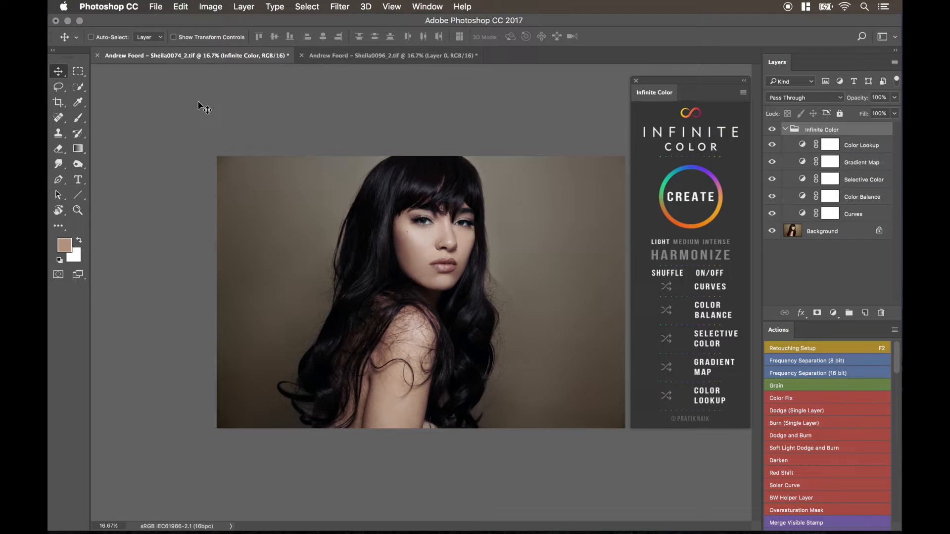
mouse_move(353, 102)
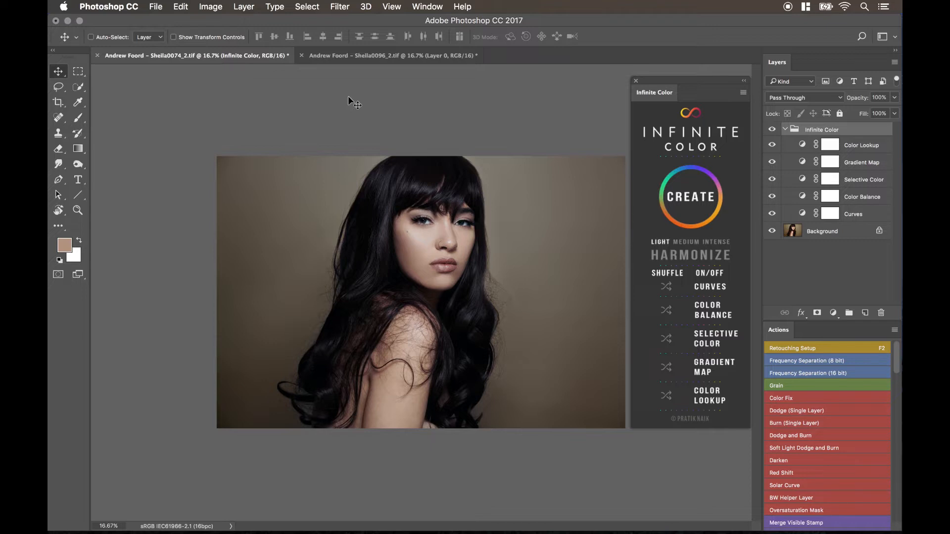
mouse_move(328, 106)
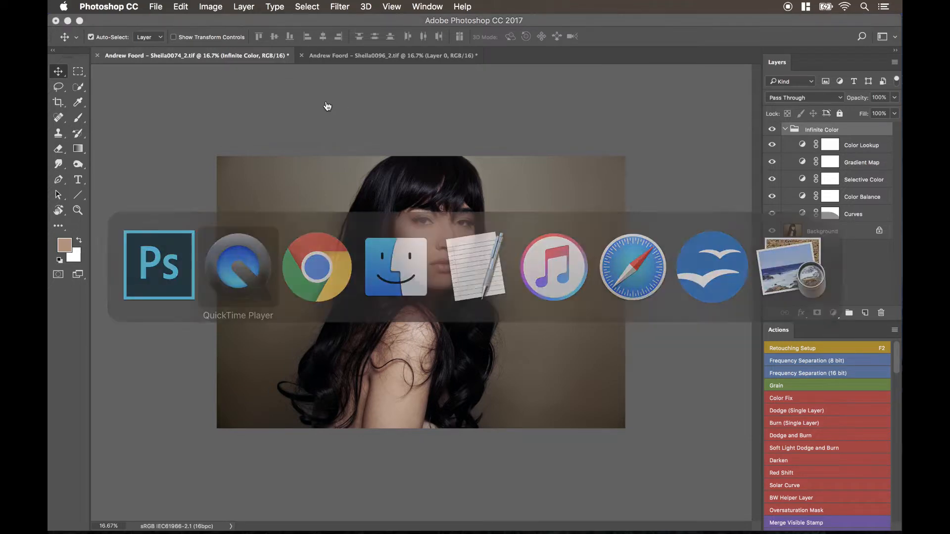
click(316, 266)
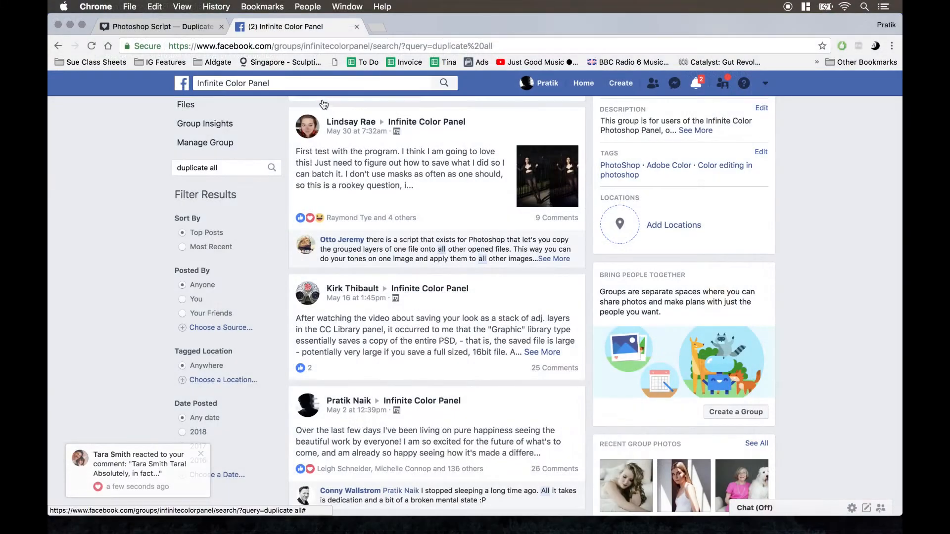
click(161, 27)
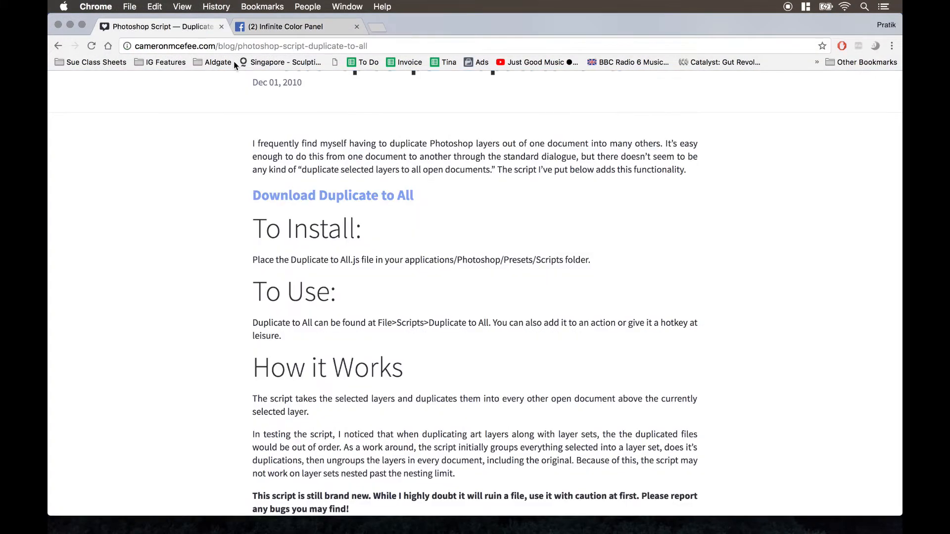
scroll(up, 3)
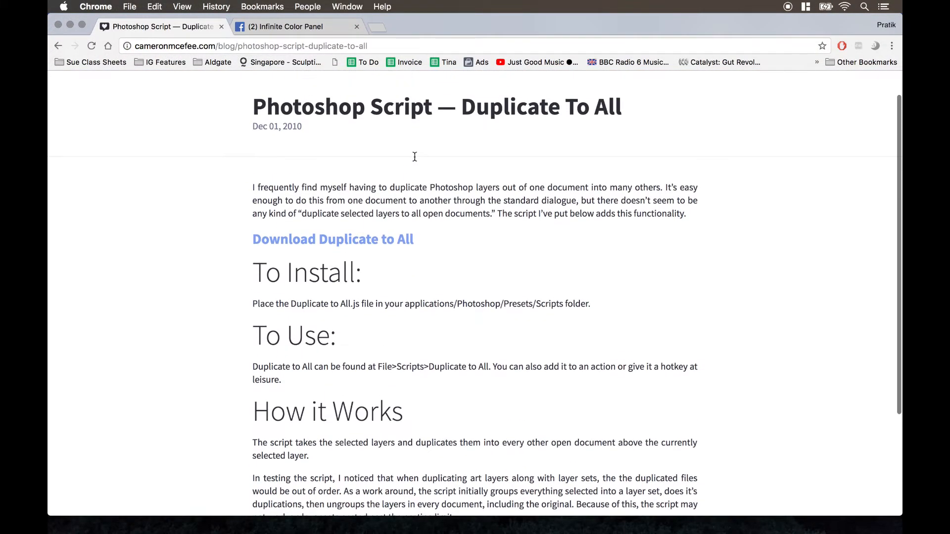
scroll(up, 3)
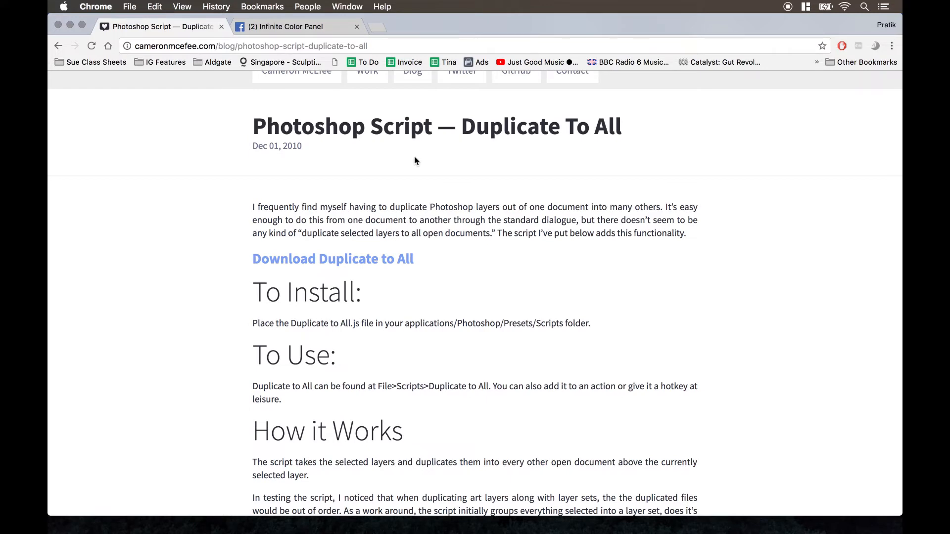
mouse_move(409, 168)
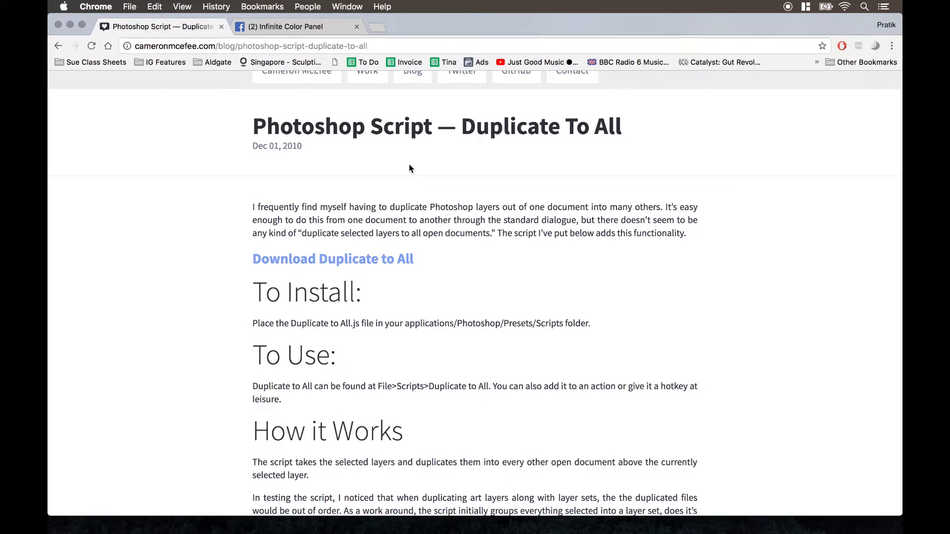
mouse_move(405, 177)
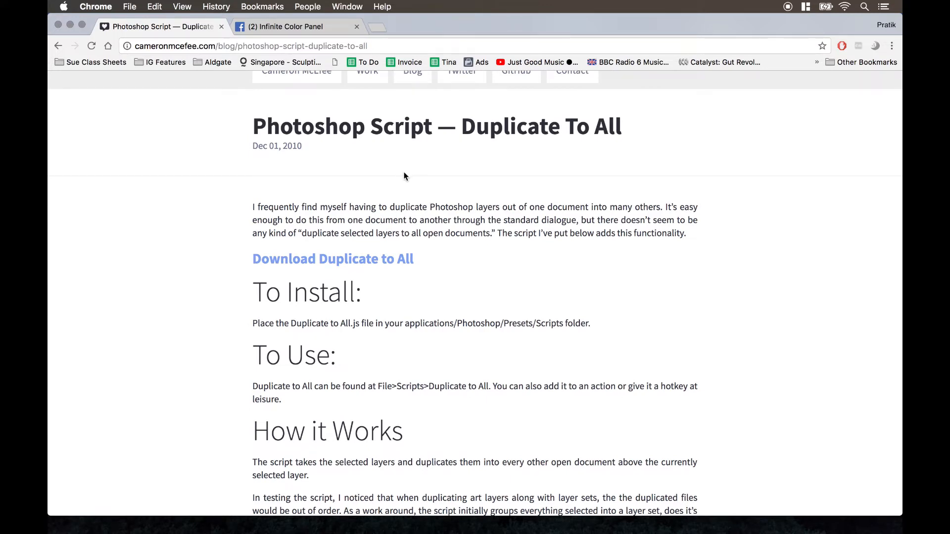
mouse_move(394, 220)
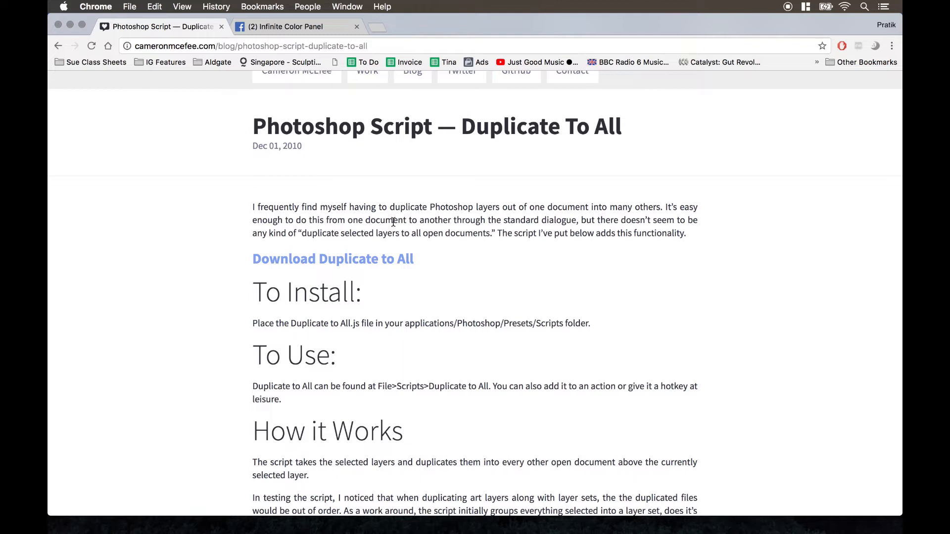
mouse_move(248, 105)
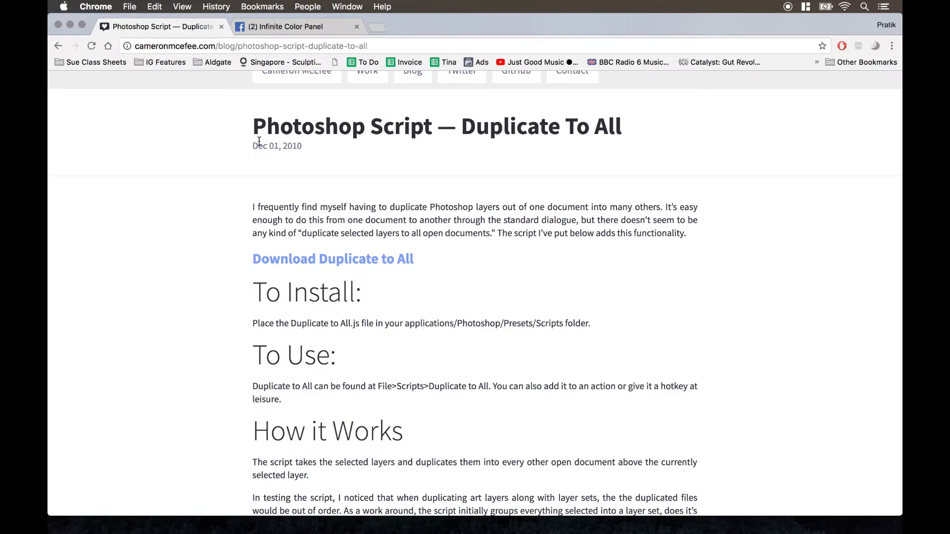
scroll(up, 3)
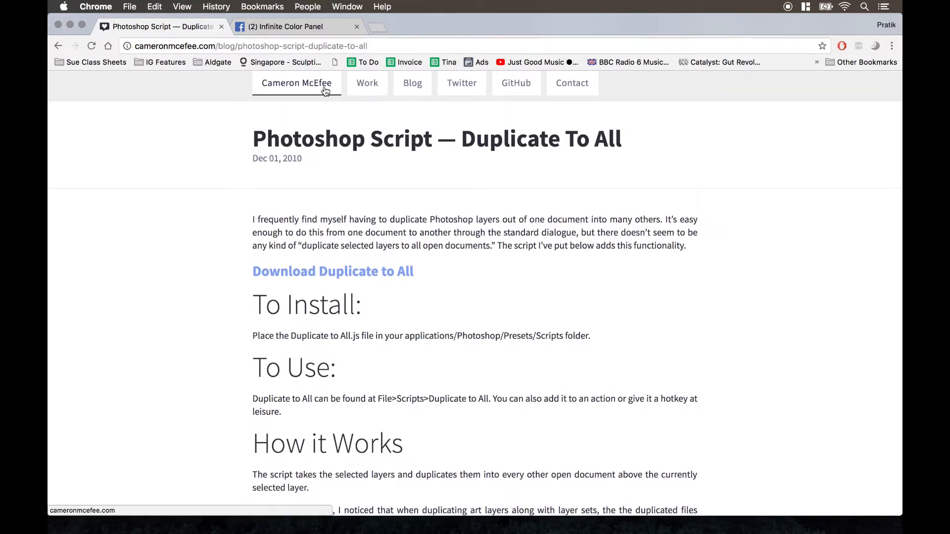
scroll(down, 3)
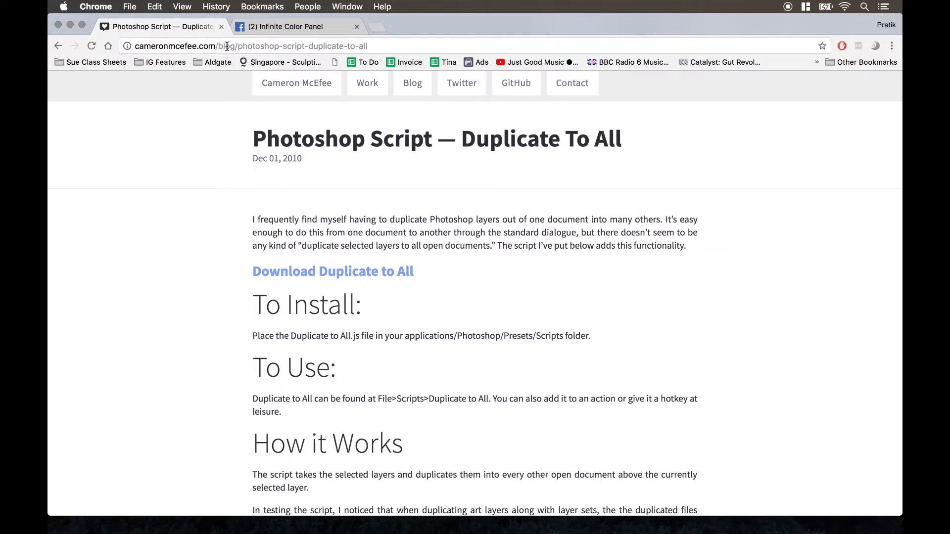
mouse_move(377, 49)
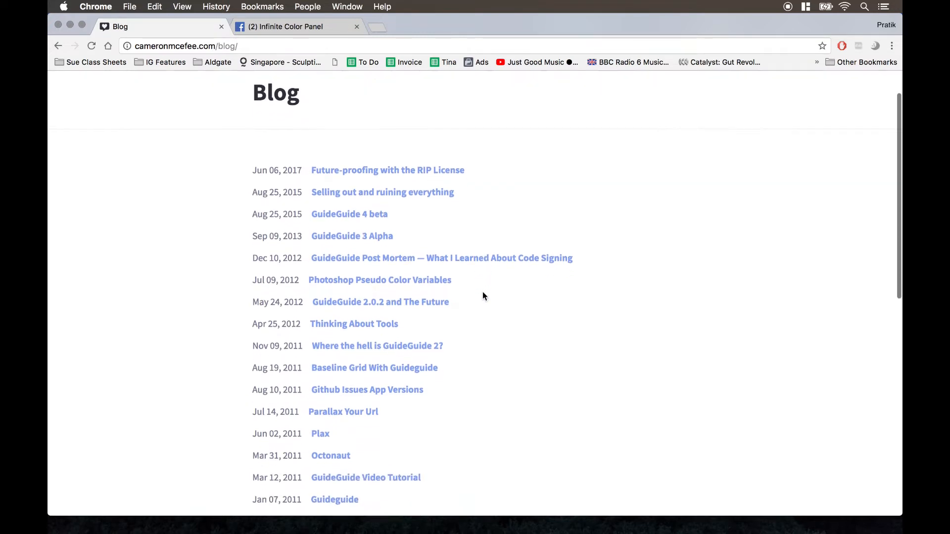
Step: From the blog archive, open the 'Photoshop Script — Duplicate To All' post with its install instructions
scroll(down, 3)
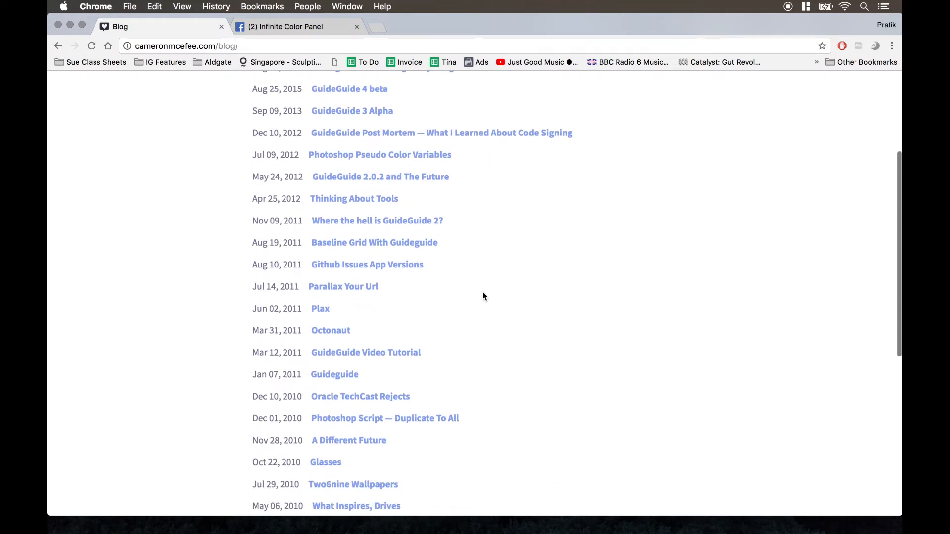
scroll(down, 3)
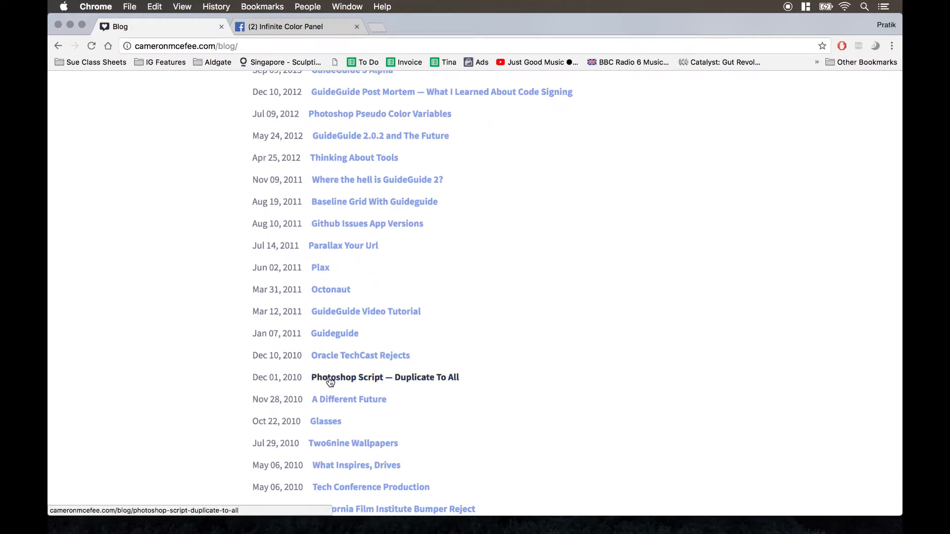
click(385, 377)
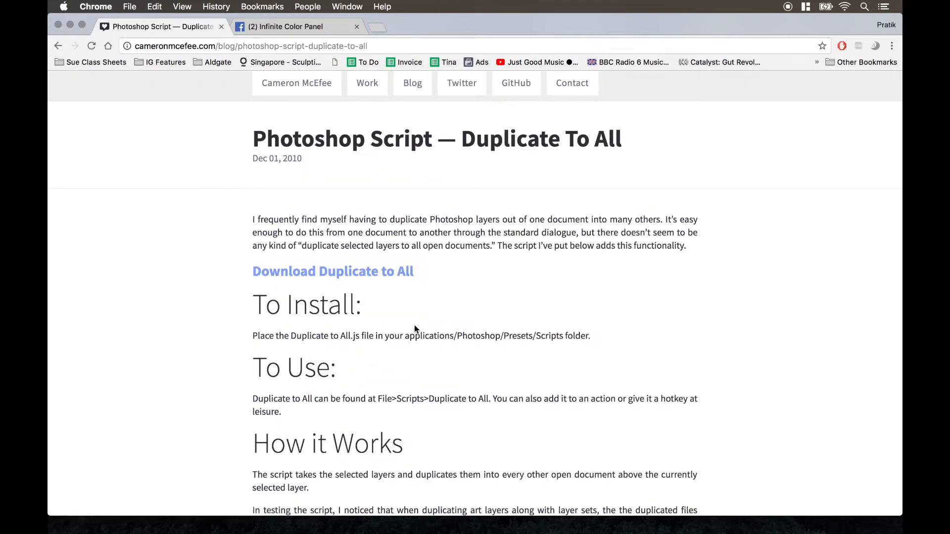
scroll(down, 3)
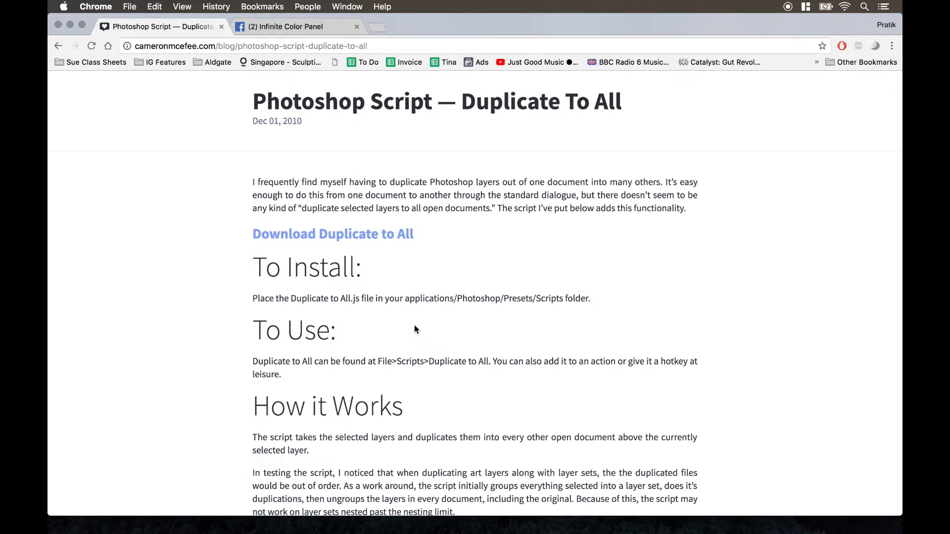
mouse_move(317, 240)
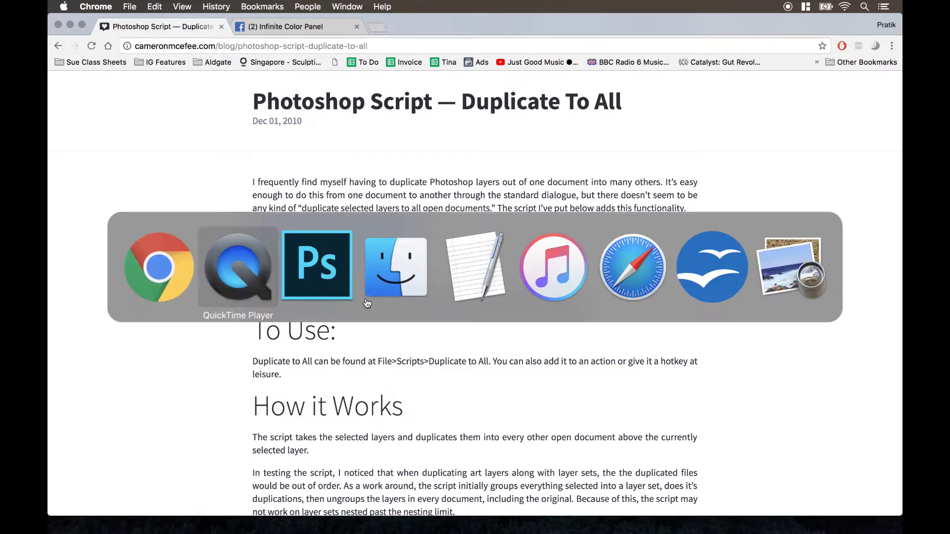
Step: Show the downloaded Duplicate-to-All-1.0.1 folder with Duplicate-to-All.js in Finder
click(396, 266)
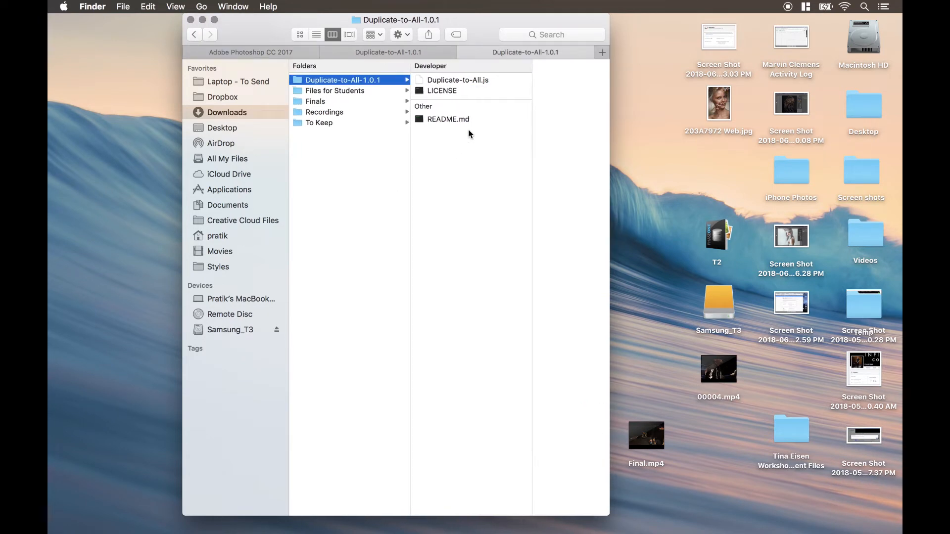
click(457, 79)
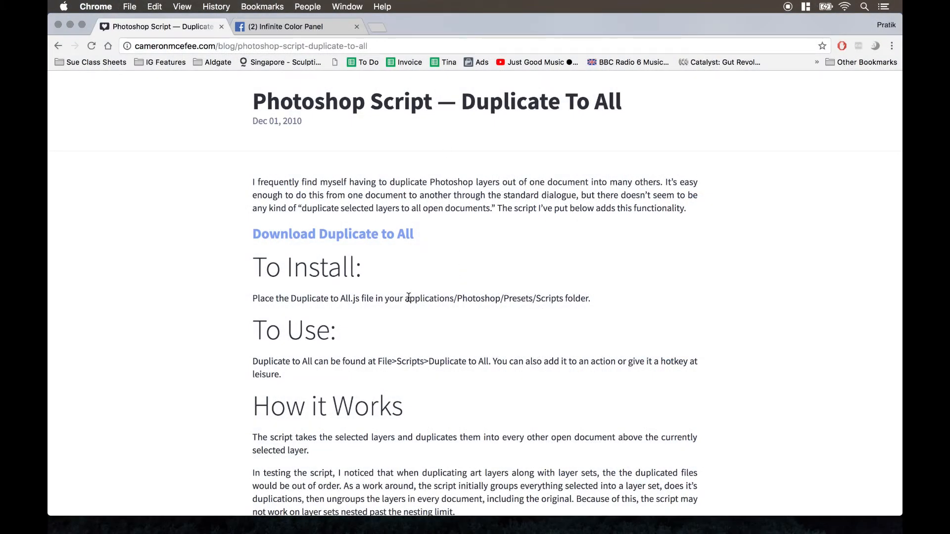
mouse_move(465, 301)
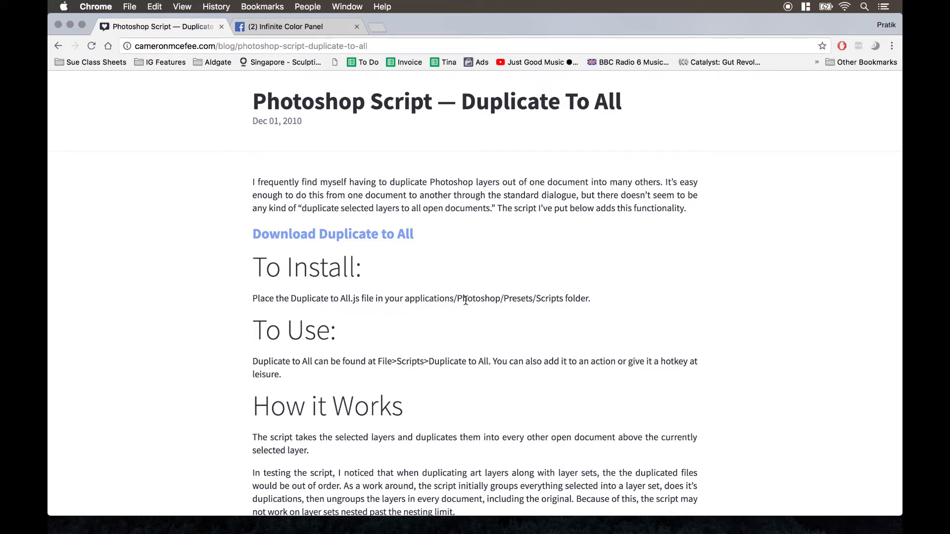
mouse_move(547, 297)
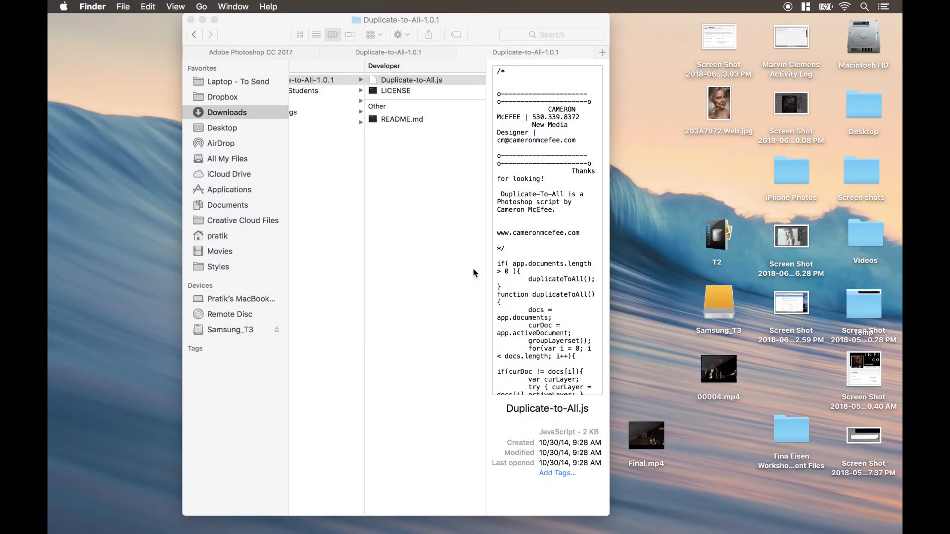
Step: Place Duplicate-to-All.js into Adobe Photoshop CC 2017's Presets/Scripts folder
click(249, 53)
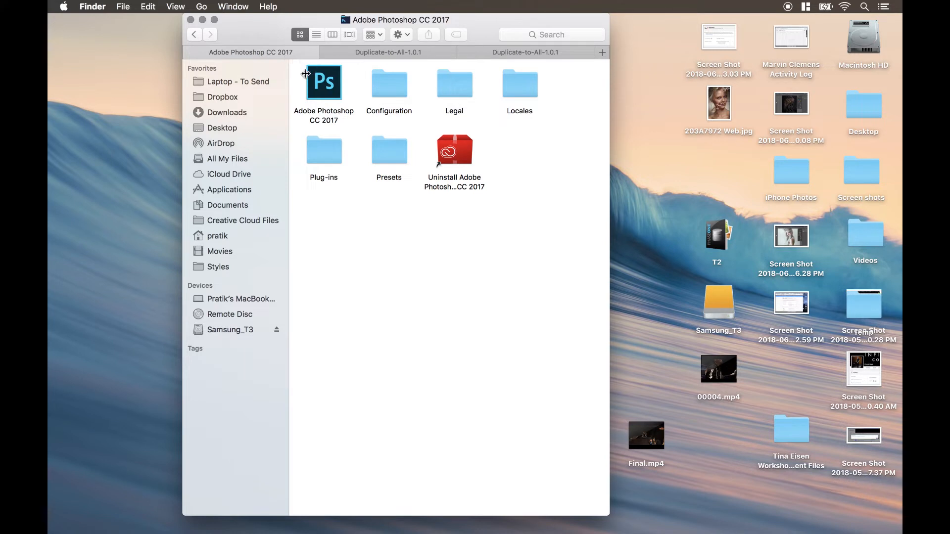
click(228, 189)
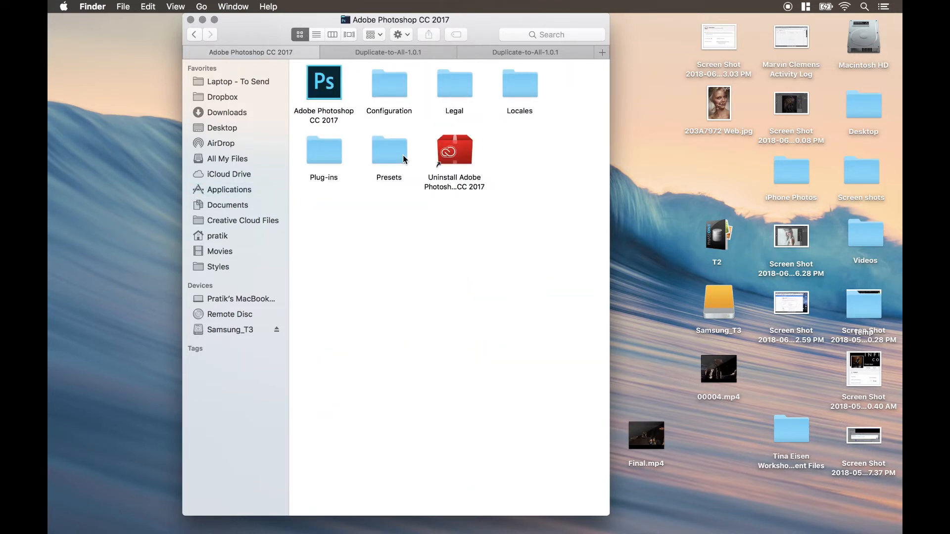
mouse_move(394, 158)
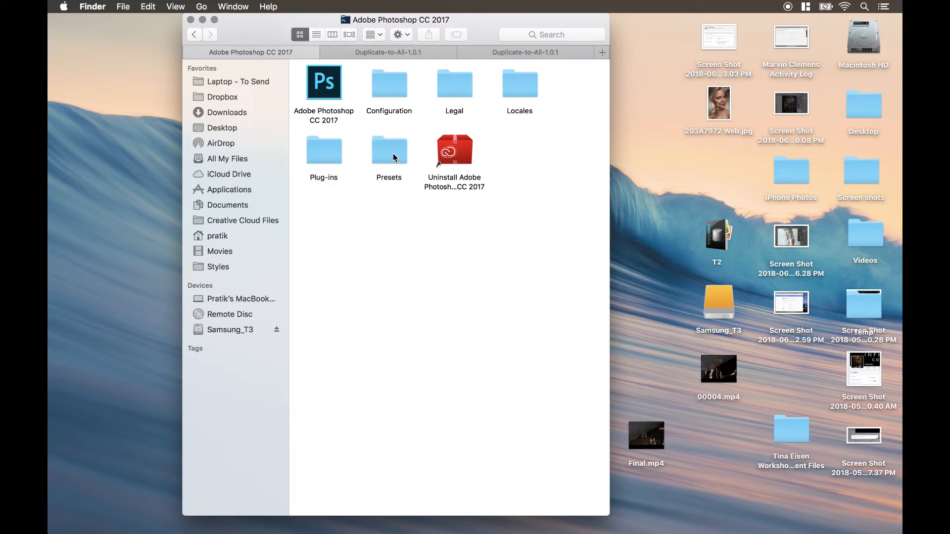
double_click(388, 151)
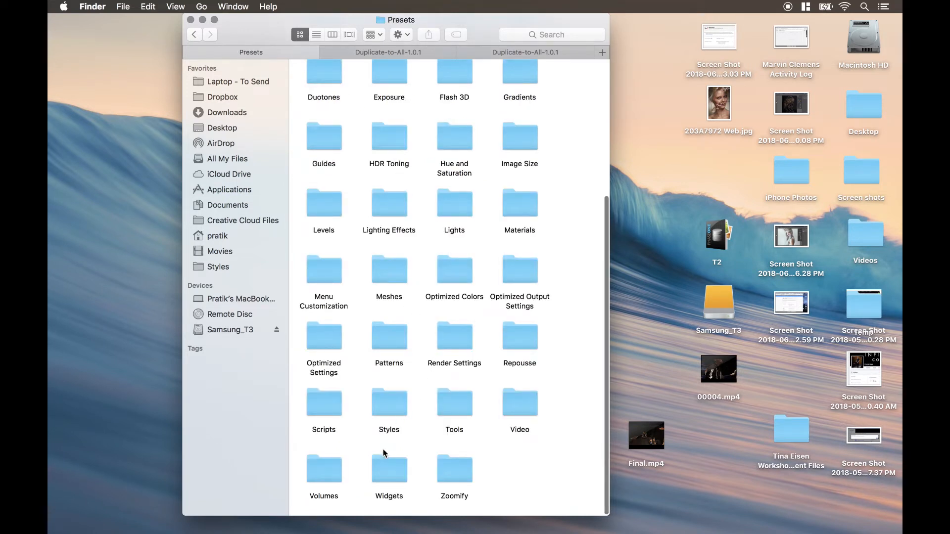
double_click(324, 405)
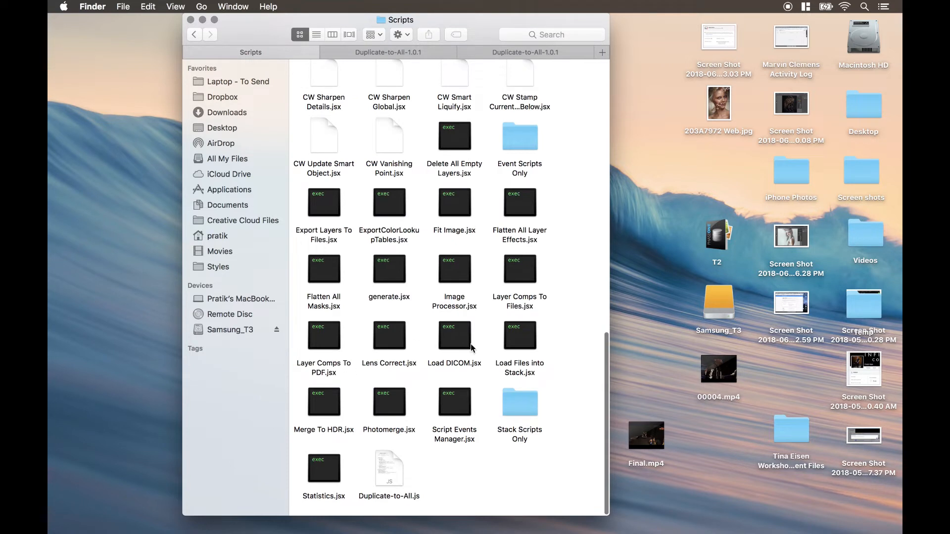
mouse_move(447, 481)
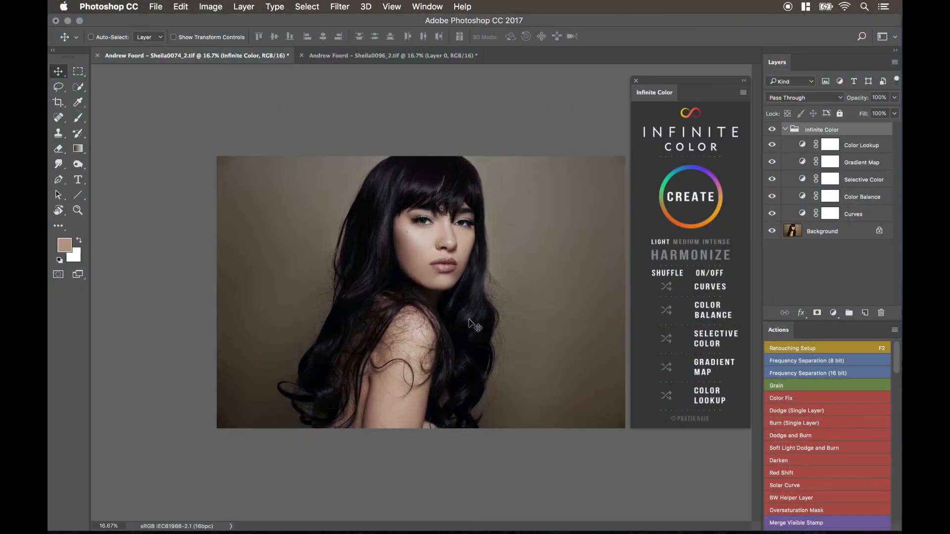
mouse_move(290, 177)
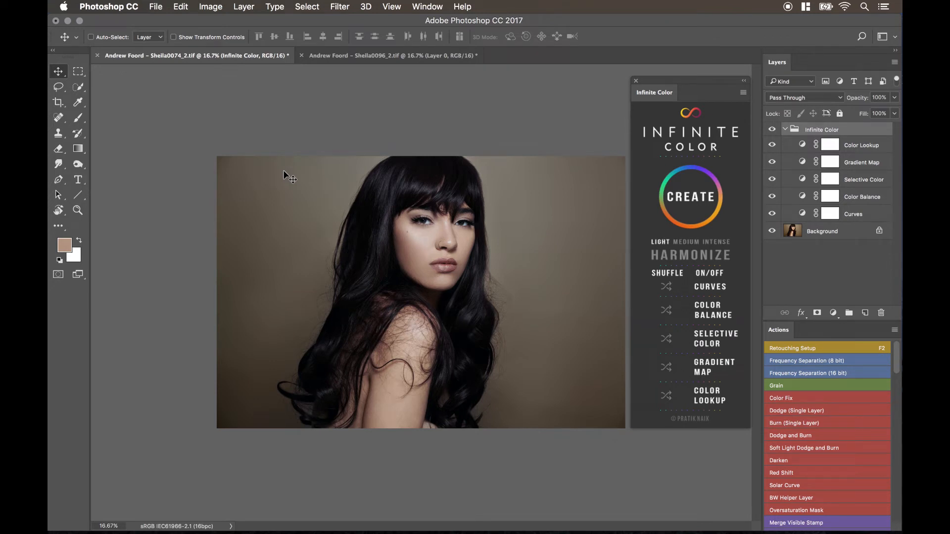
mouse_move(285, 179)
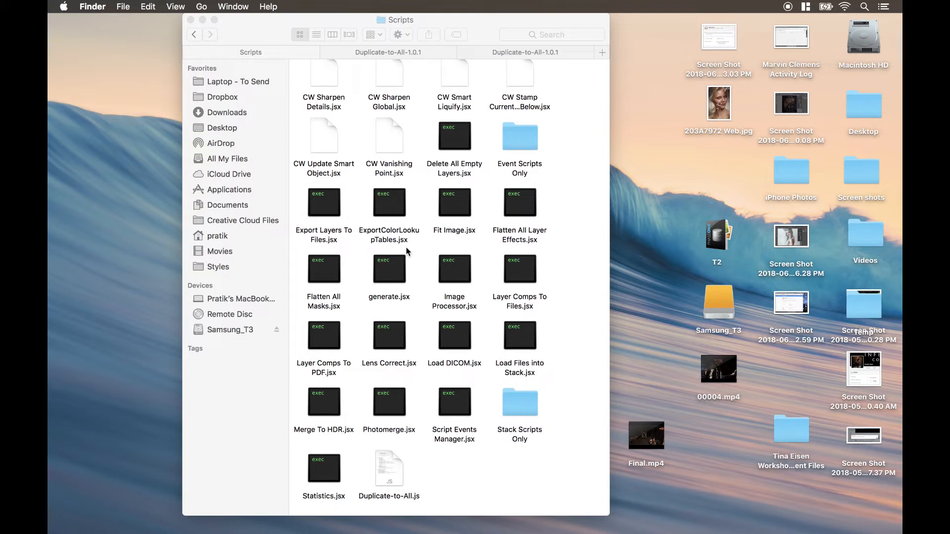
mouse_move(428, 288)
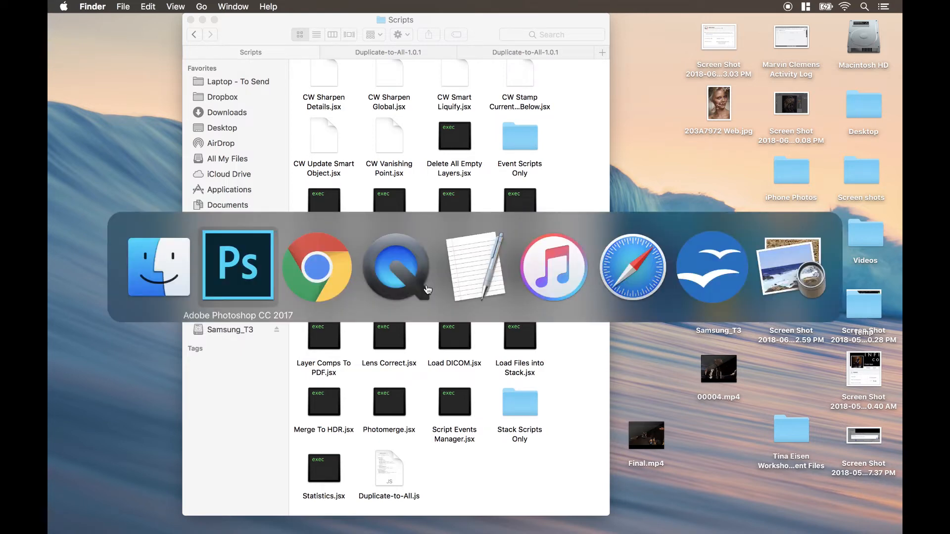
click(237, 266)
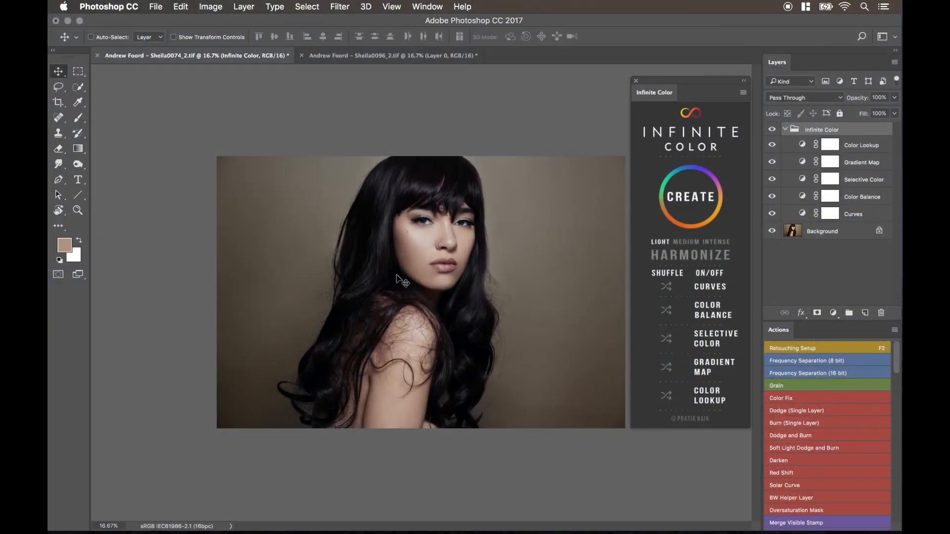
click(393, 56)
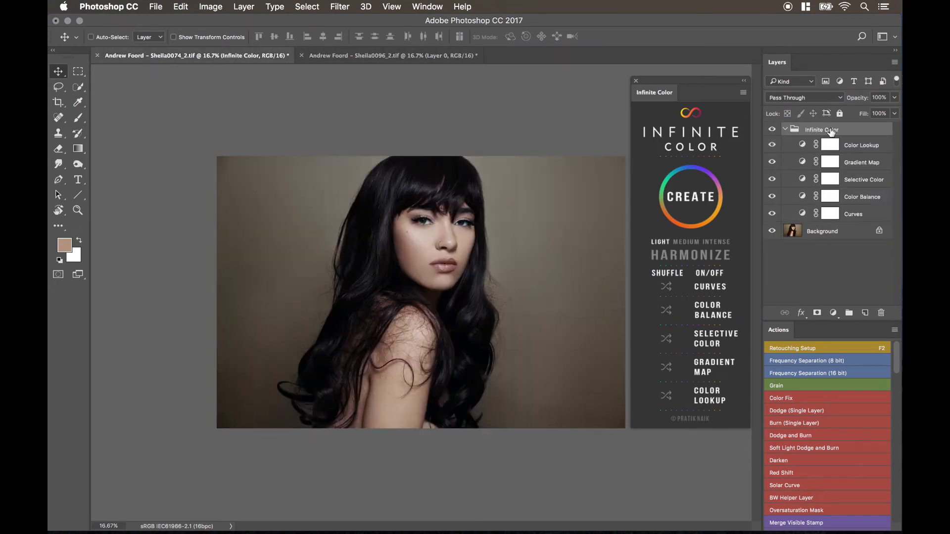
click(772, 129)
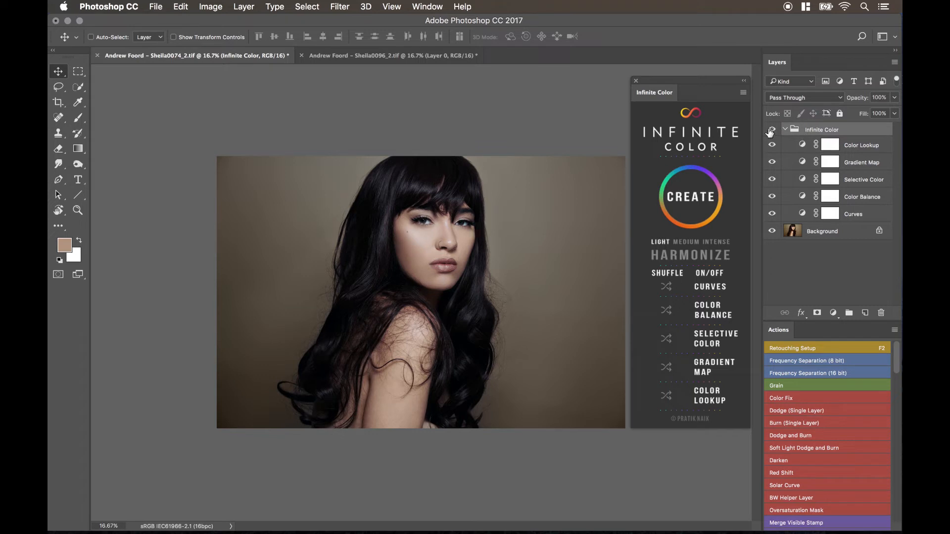
click(771, 128)
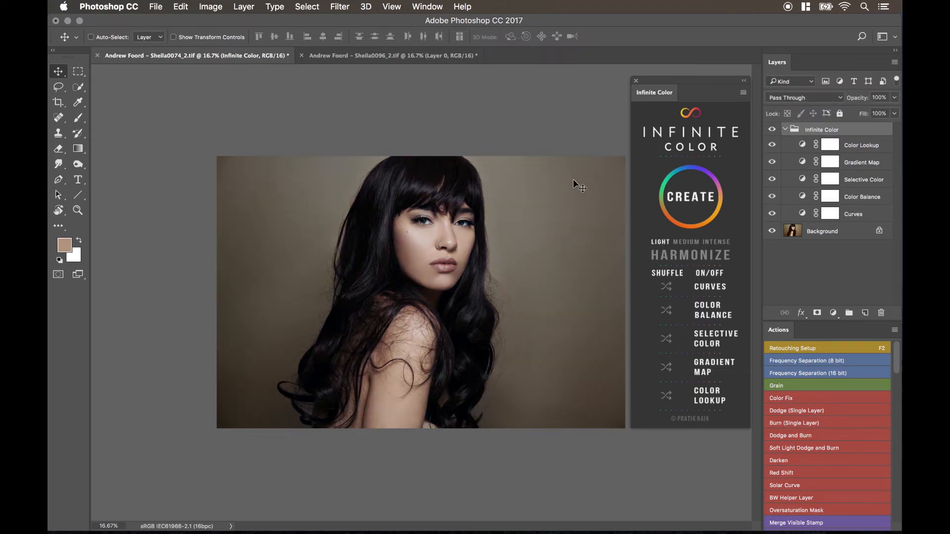
click(391, 56)
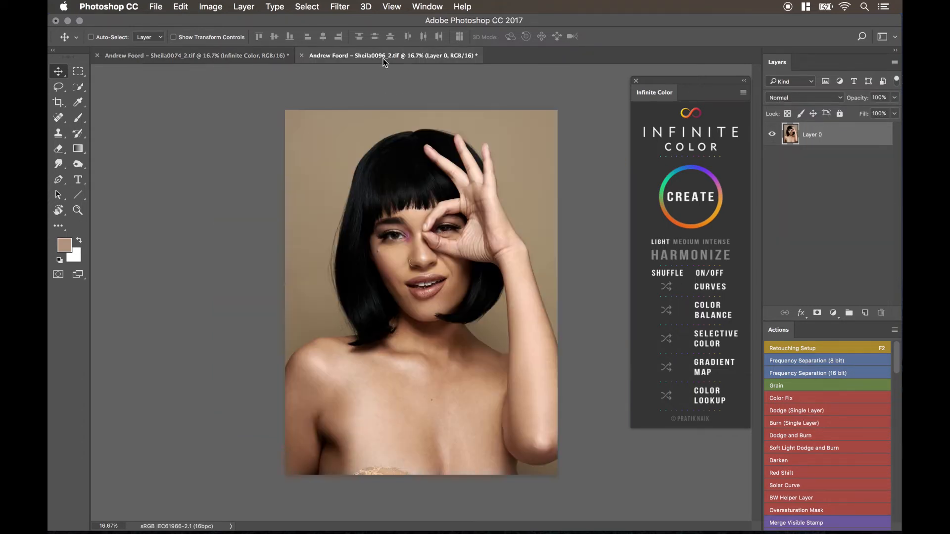
click(196, 56)
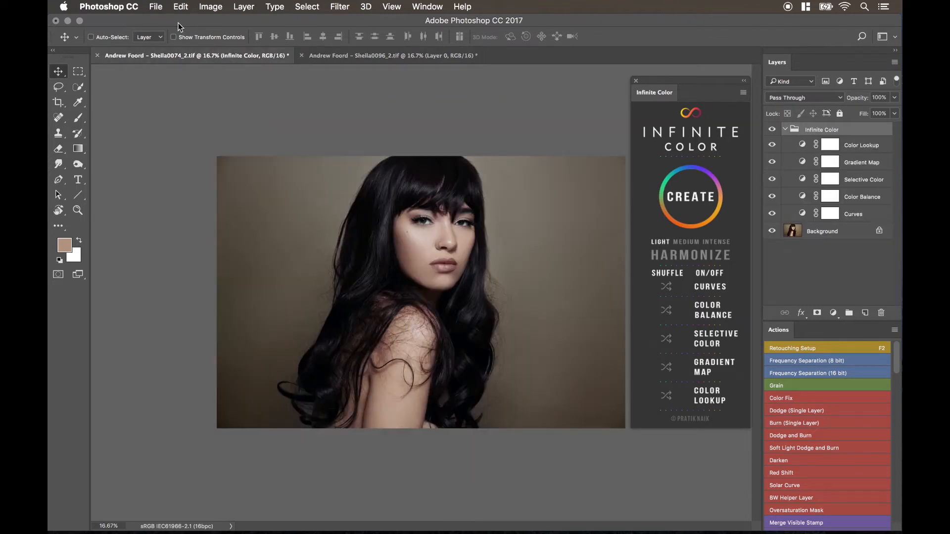
Step: Bring up Photoshop's File menu to reach the installed Scripts list
click(155, 7)
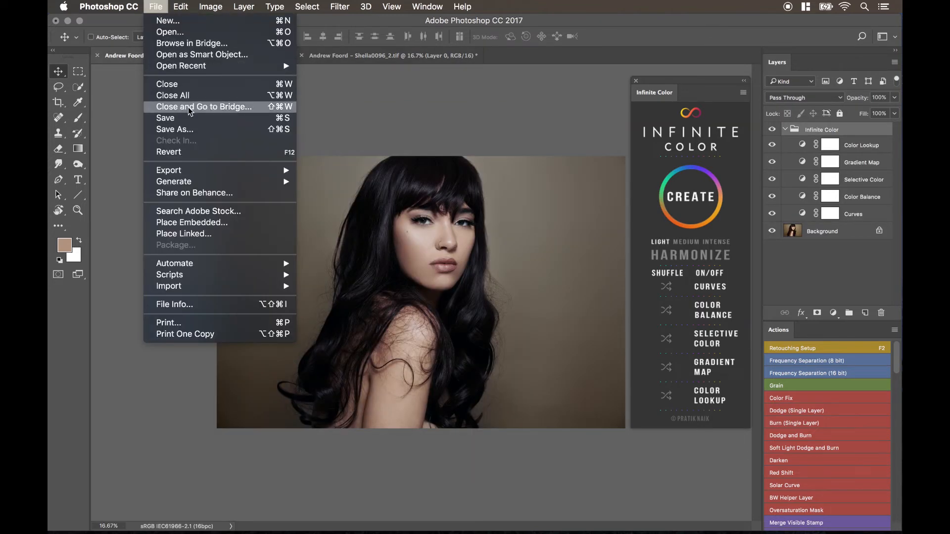
mouse_move(174, 263)
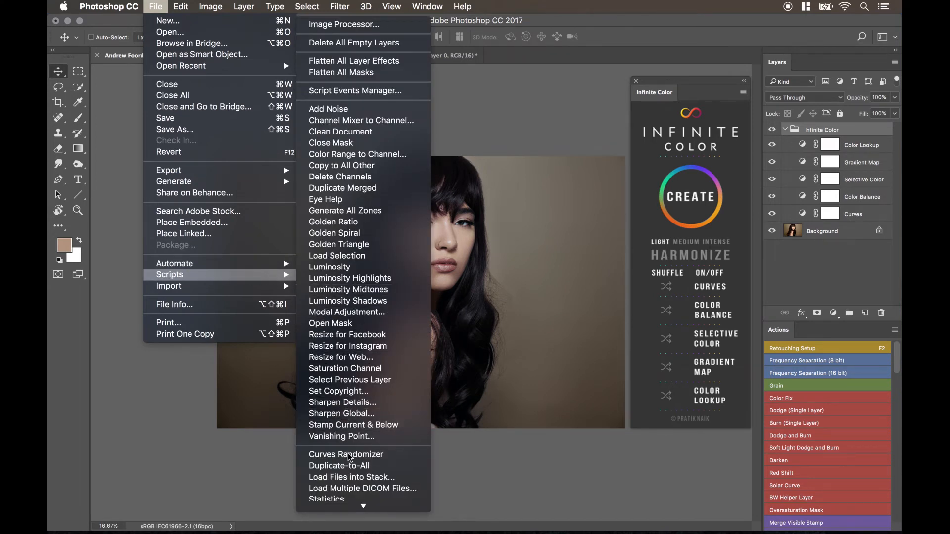
mouse_move(338, 466)
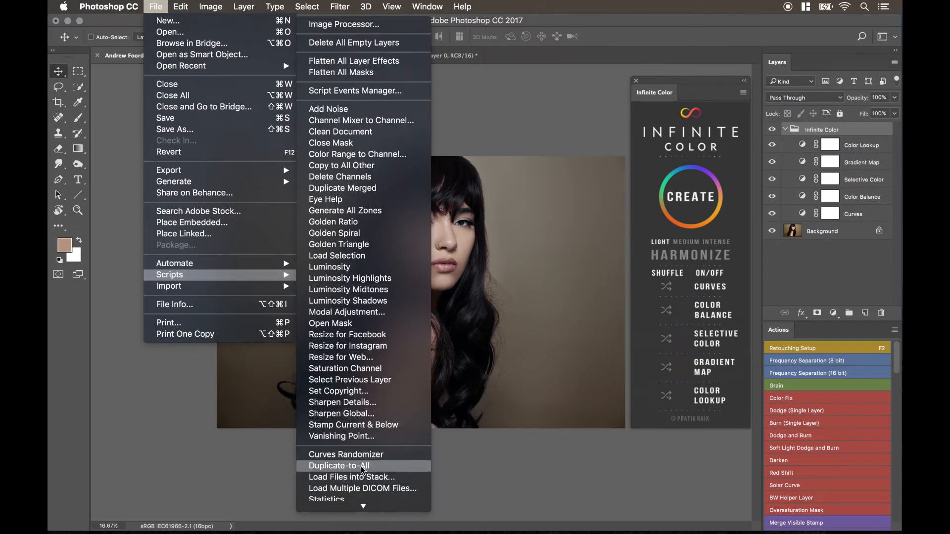
mouse_move(346, 454)
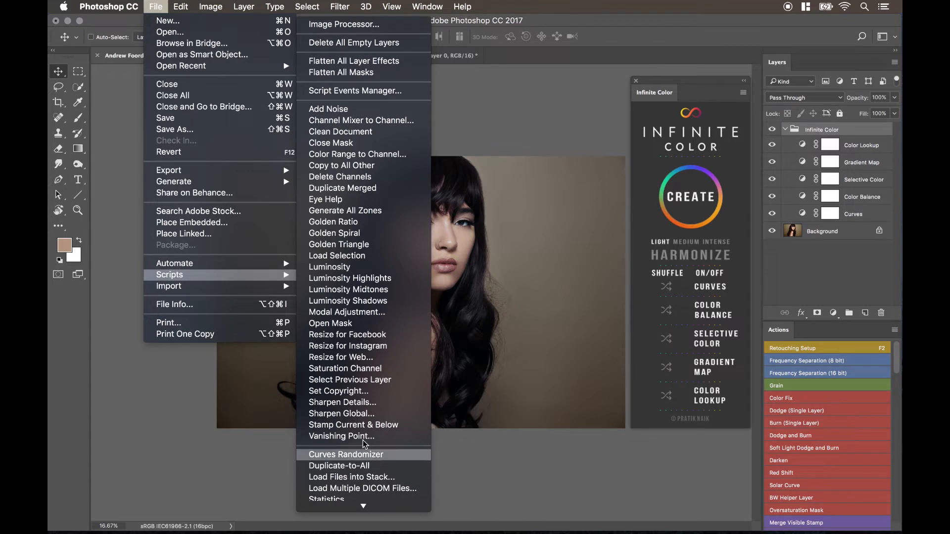
mouse_move(363, 425)
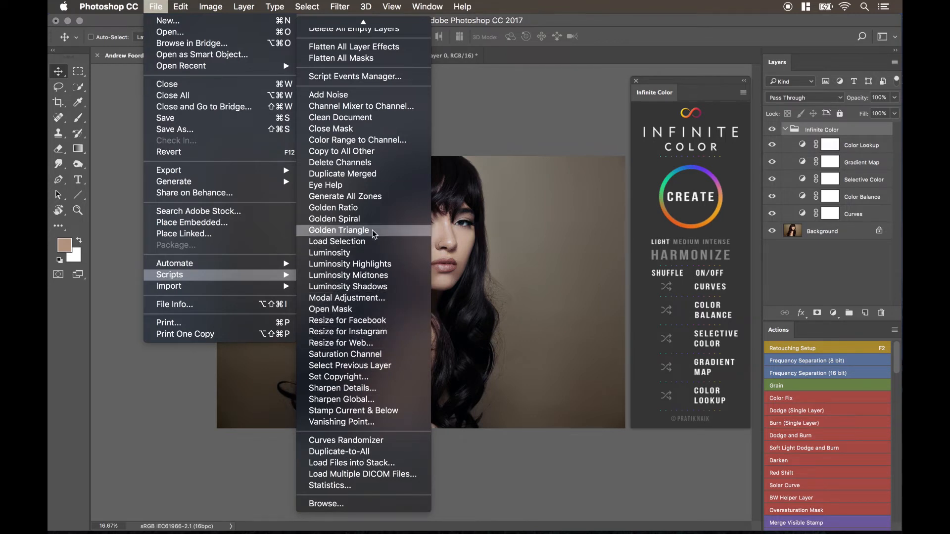
mouse_move(341, 421)
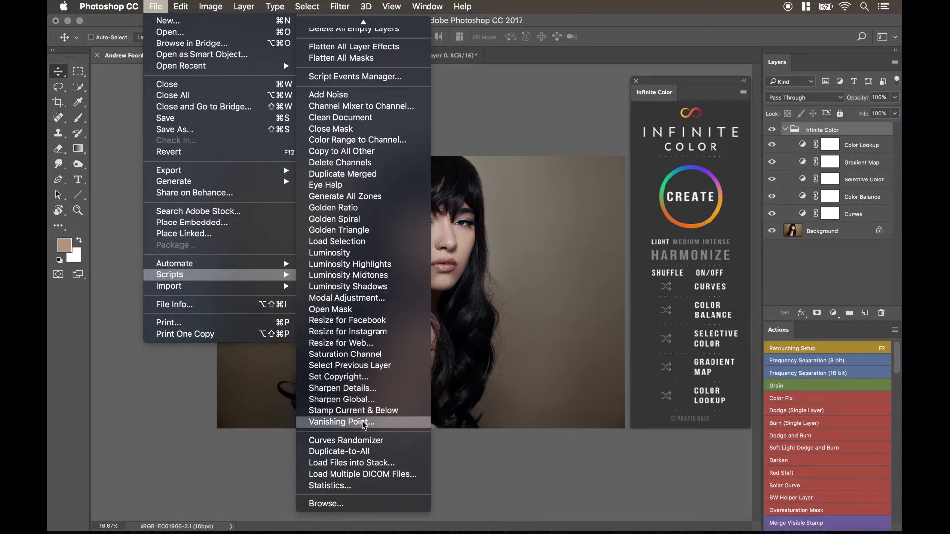
mouse_move(369, 365)
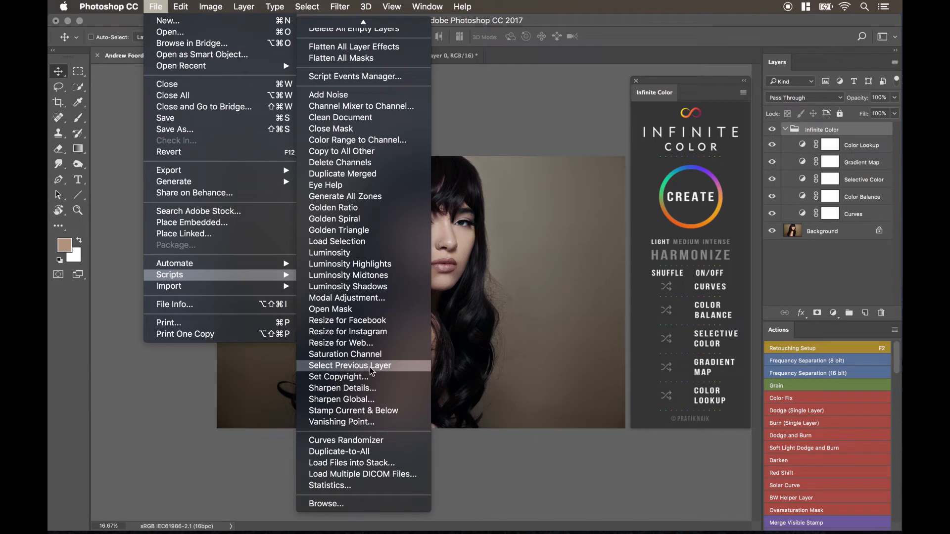
mouse_move(374, 388)
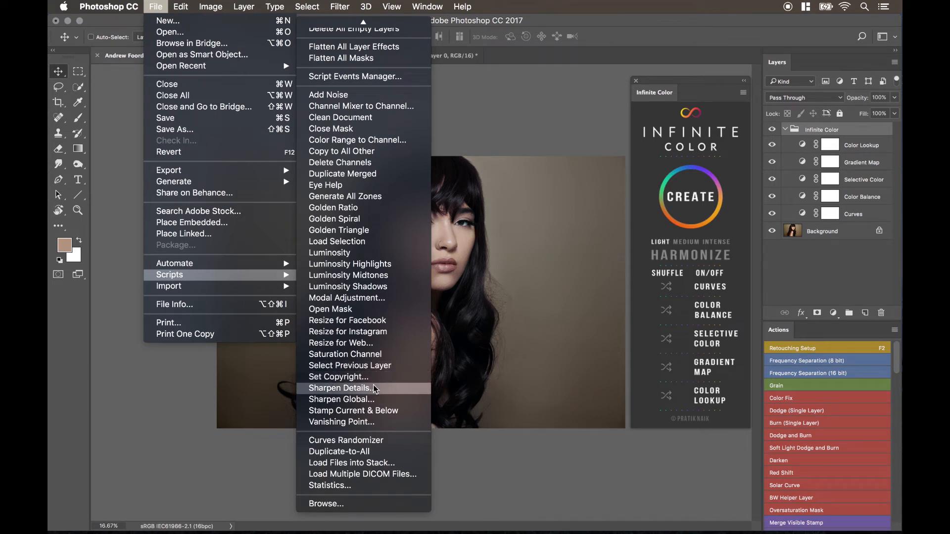
mouse_move(374, 320)
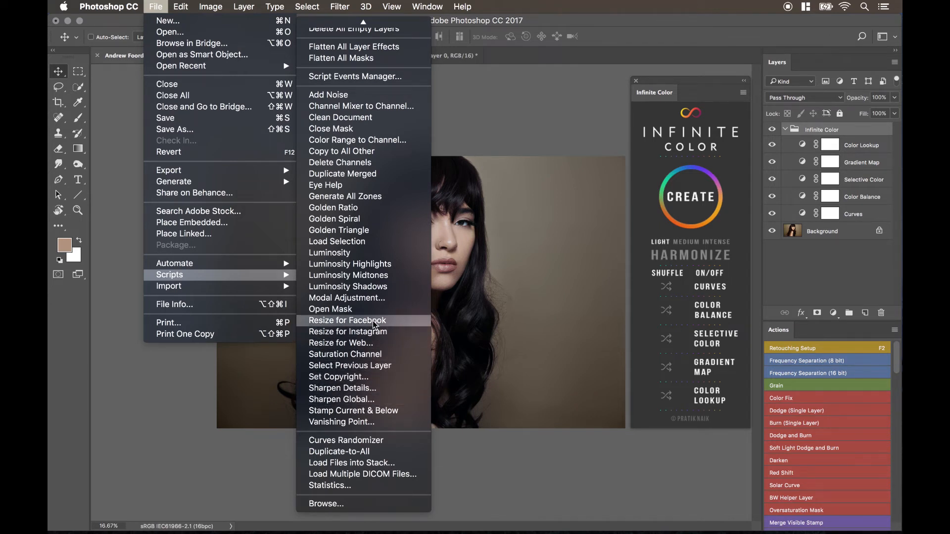
mouse_move(349, 365)
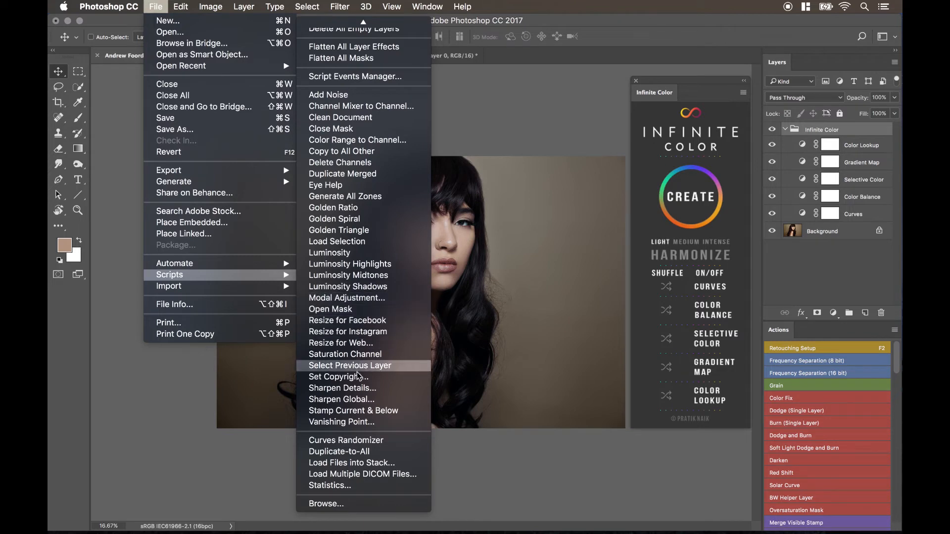
mouse_move(354, 451)
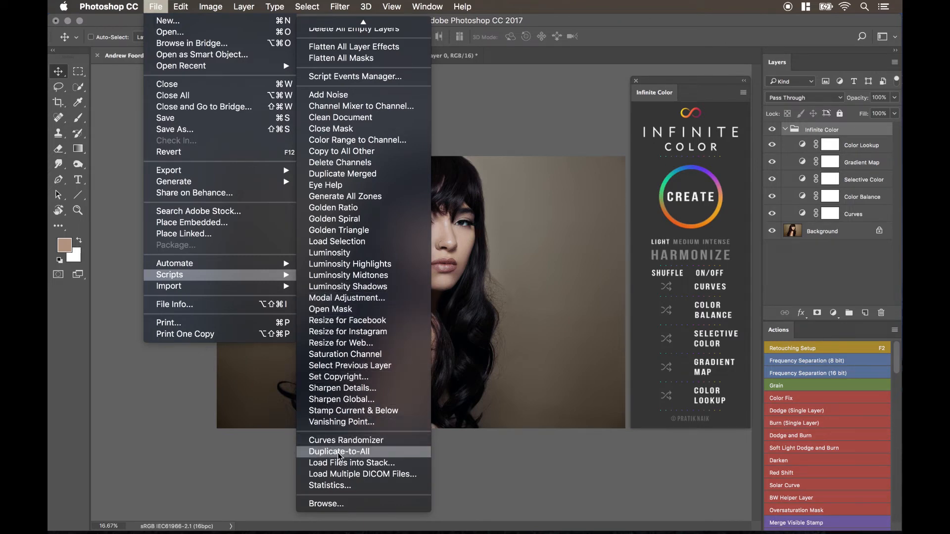
Step: Run Duplicate-to-All, verify the Infinite Color group in Sheila0096, and return to Sheila0074
click(339, 452)
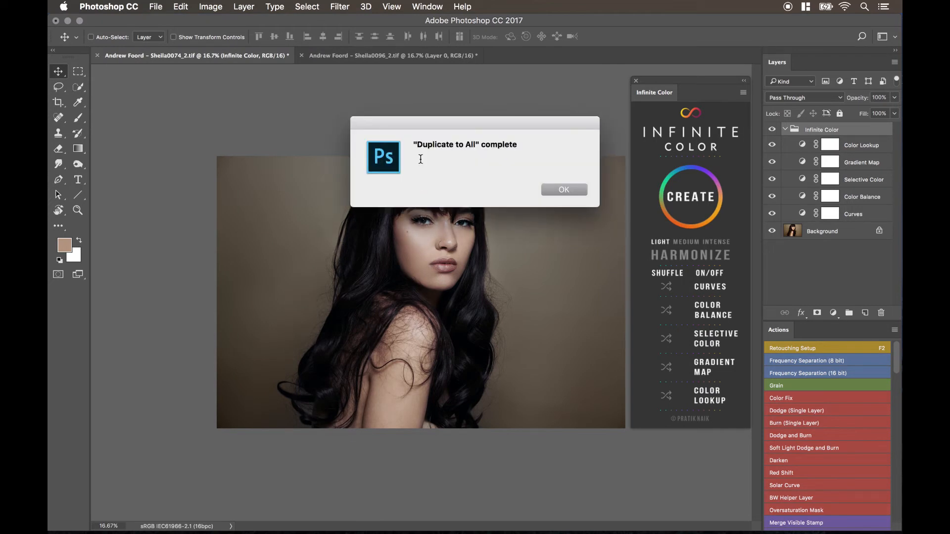
mouse_move(543, 196)
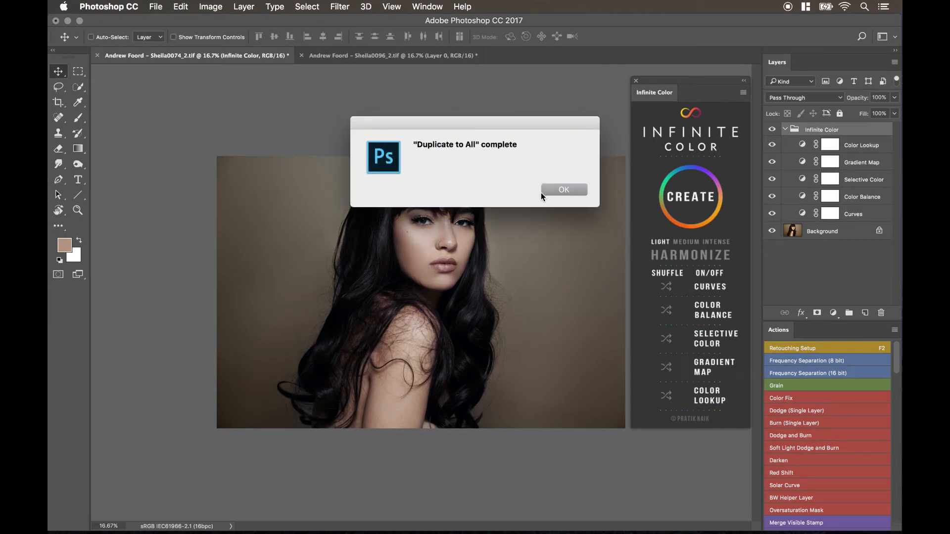
click(563, 190)
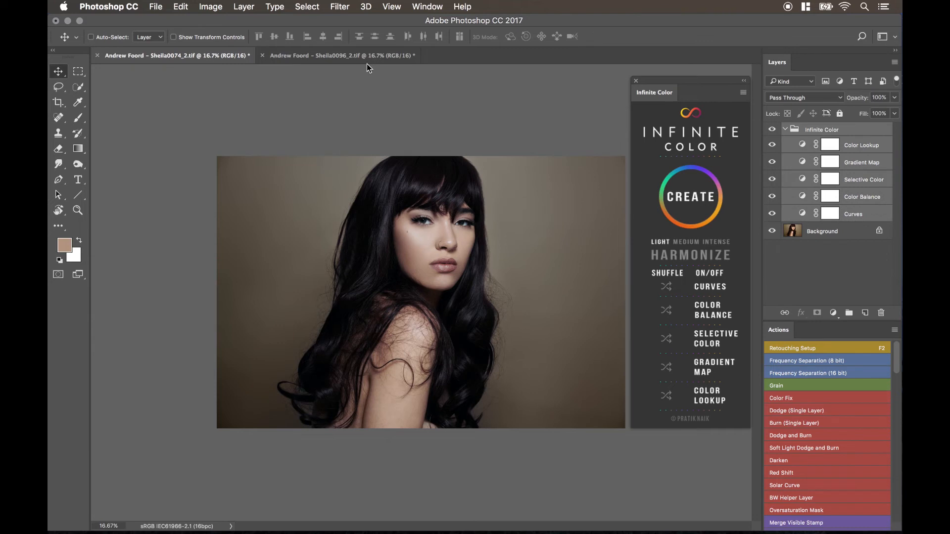
click(342, 56)
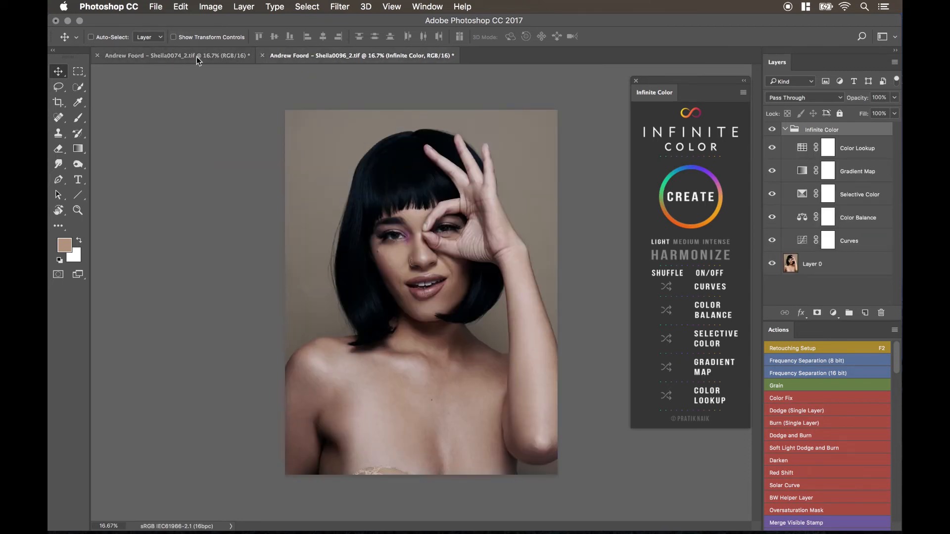
click(176, 55)
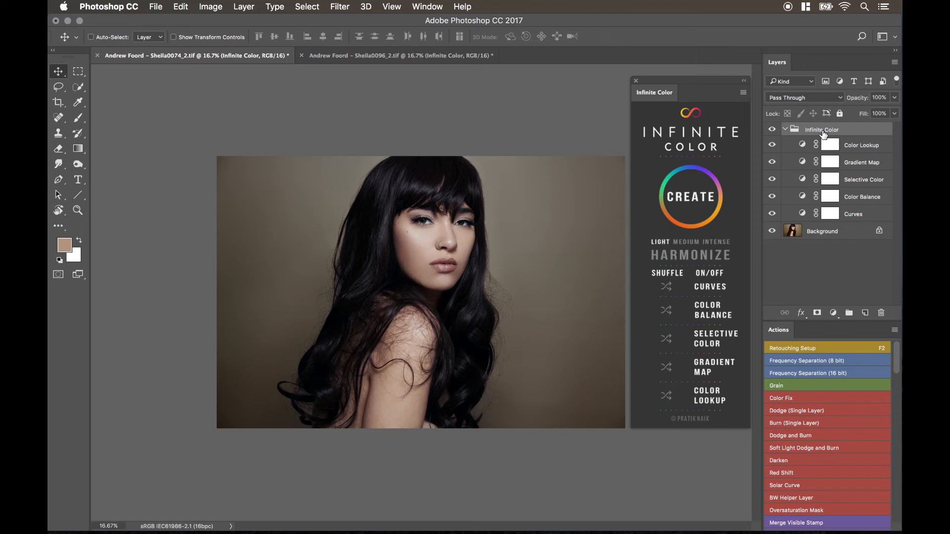
Step: With the Color Lookup layer selected, generate three new random Infinite Color grades, ending on a warm brown tone
click(861, 144)
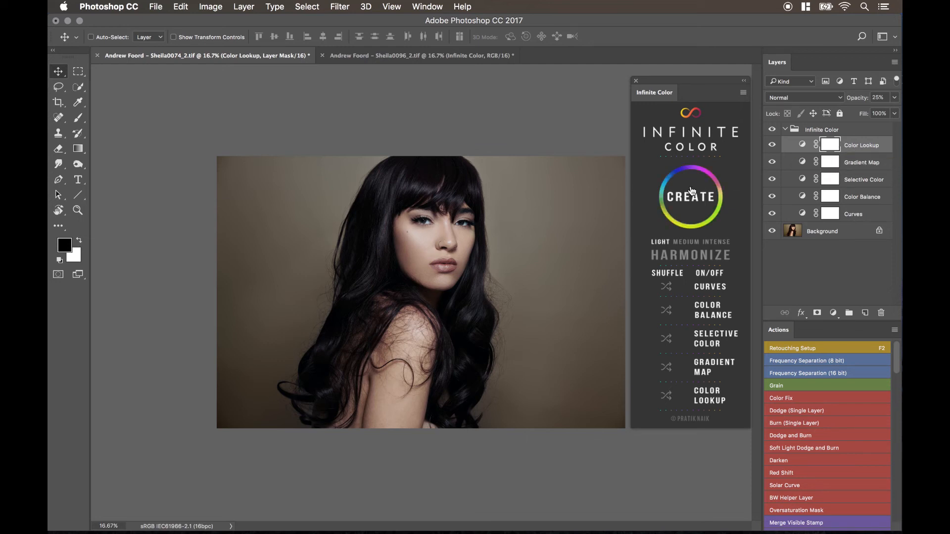
click(689, 196)
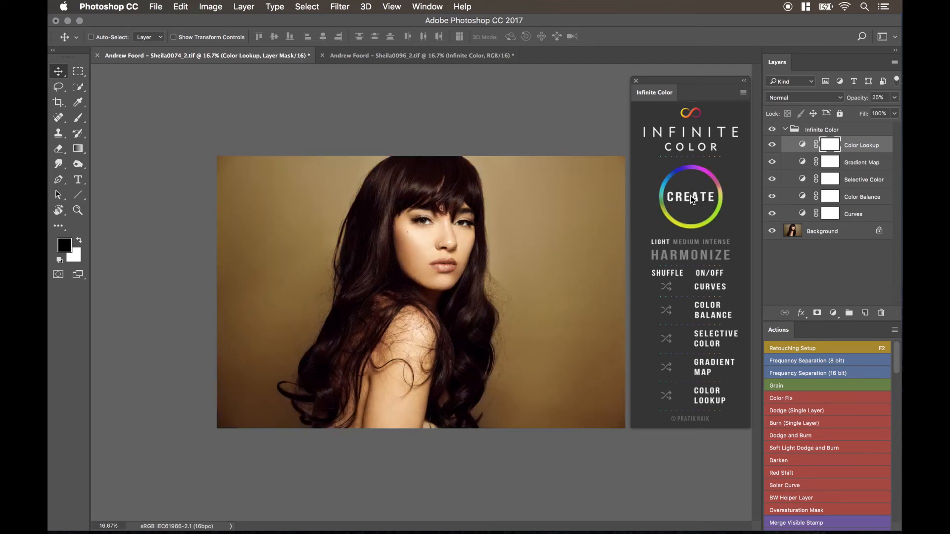
click(690, 196)
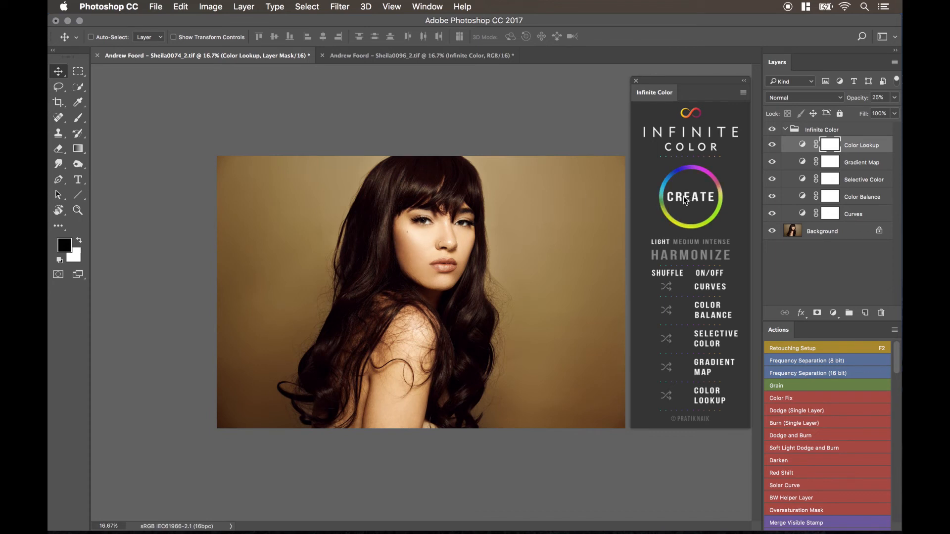
click(690, 195)
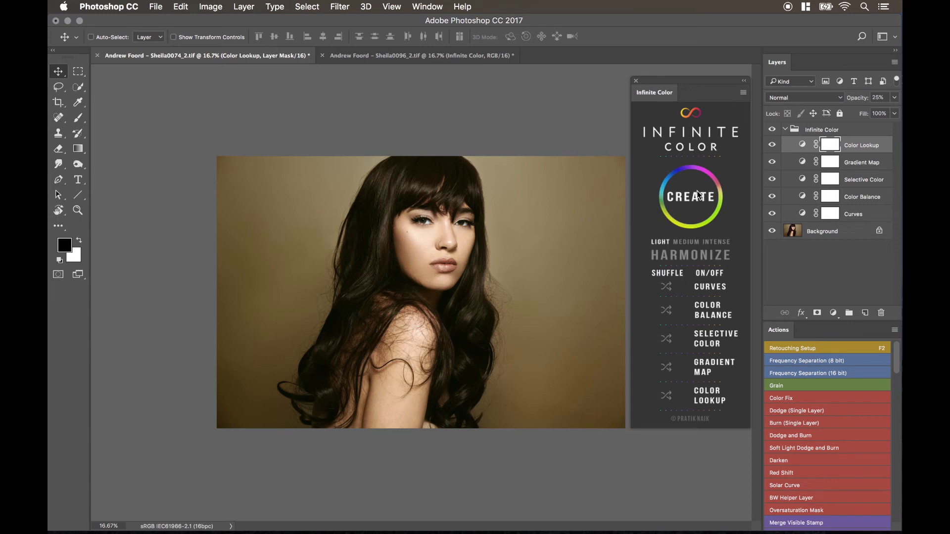
Step: Run Duplicate-to-All again to copy the regraded layer to the short-haired portrait, then return to the long-haired one
click(155, 7)
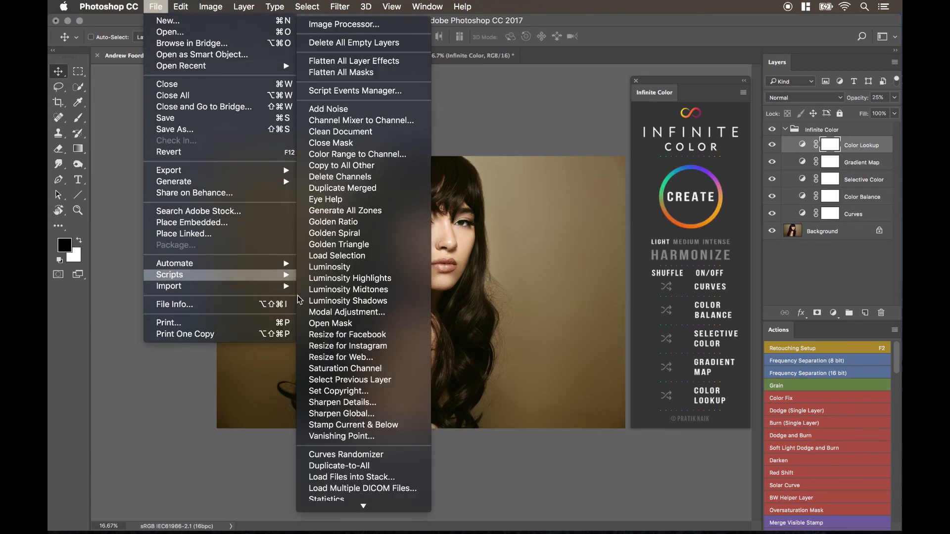
mouse_move(338, 466)
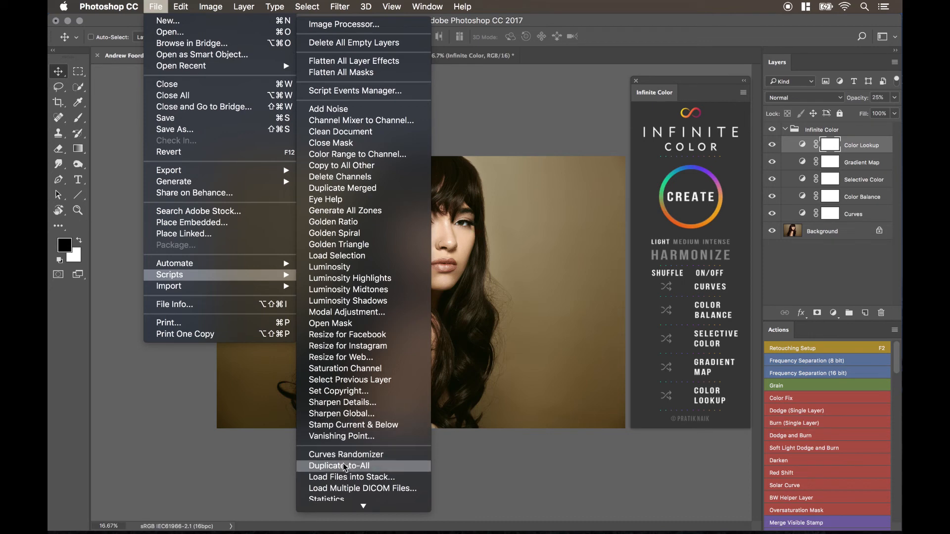
click(338, 466)
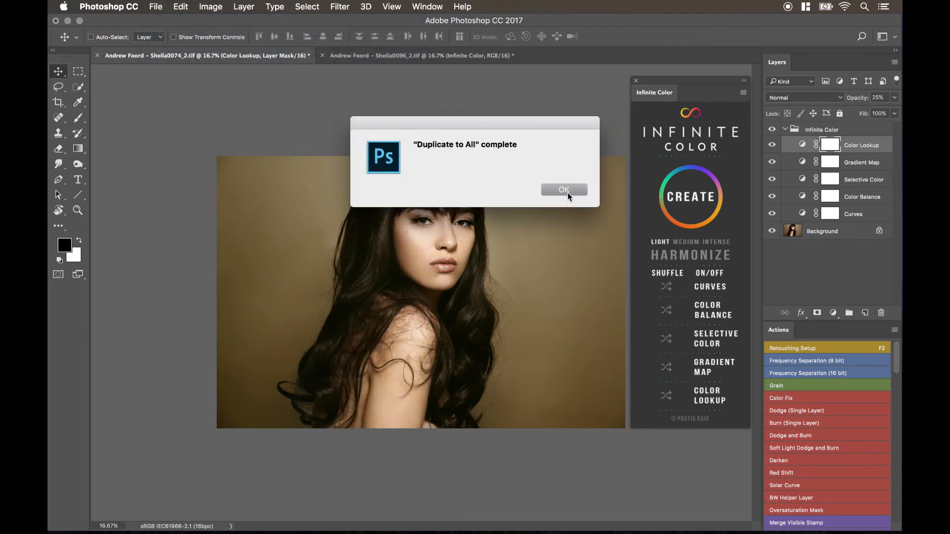
click(563, 190)
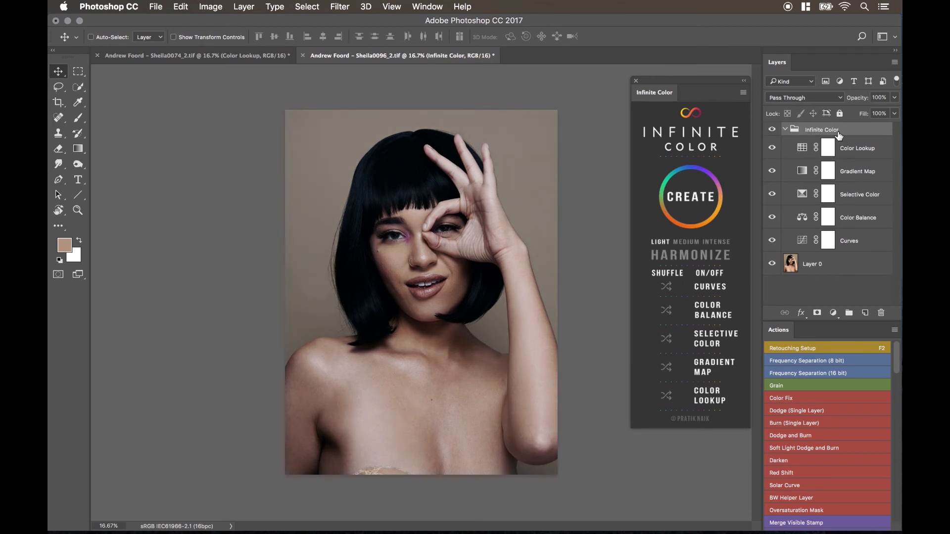
click(194, 55)
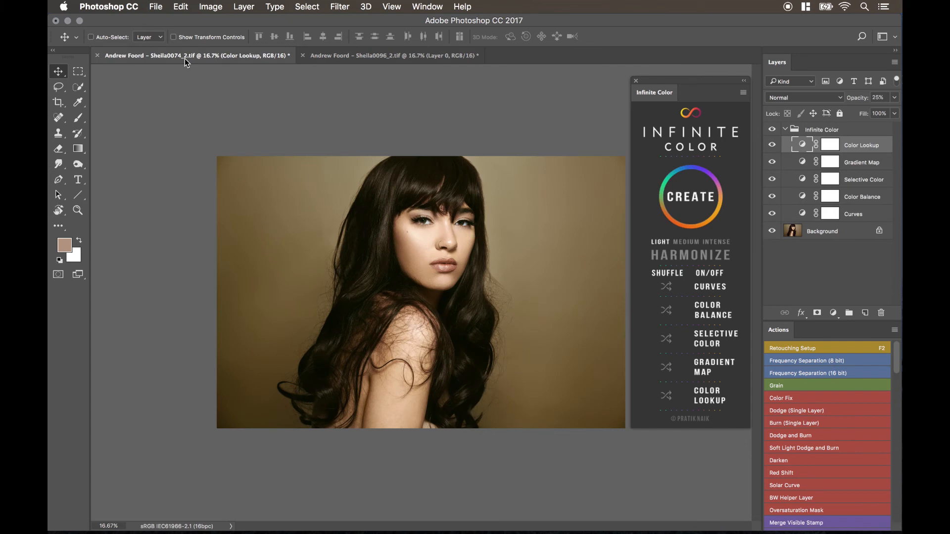
Step: Select the whole Infinite Color group and run Duplicate-to-All so the short-haired portrait gets the warm grade
click(821, 129)
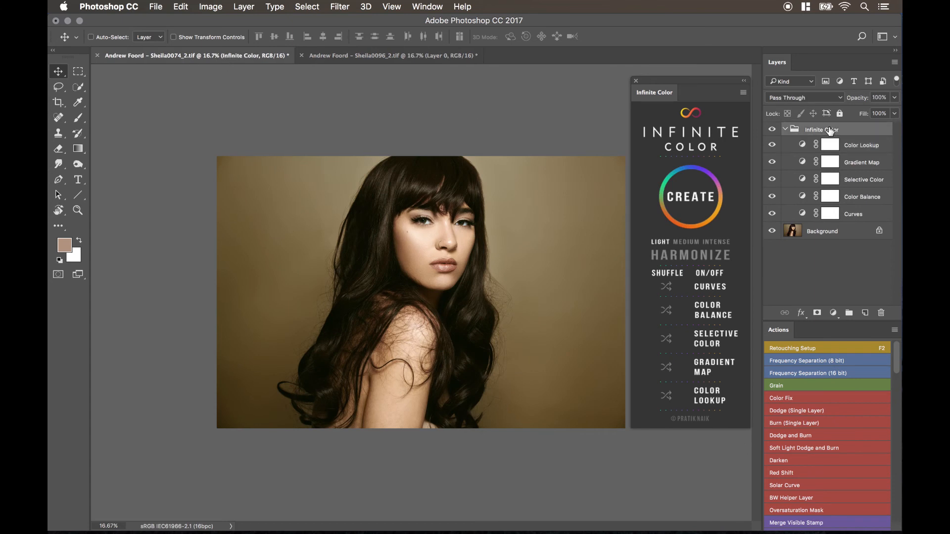
click(155, 6)
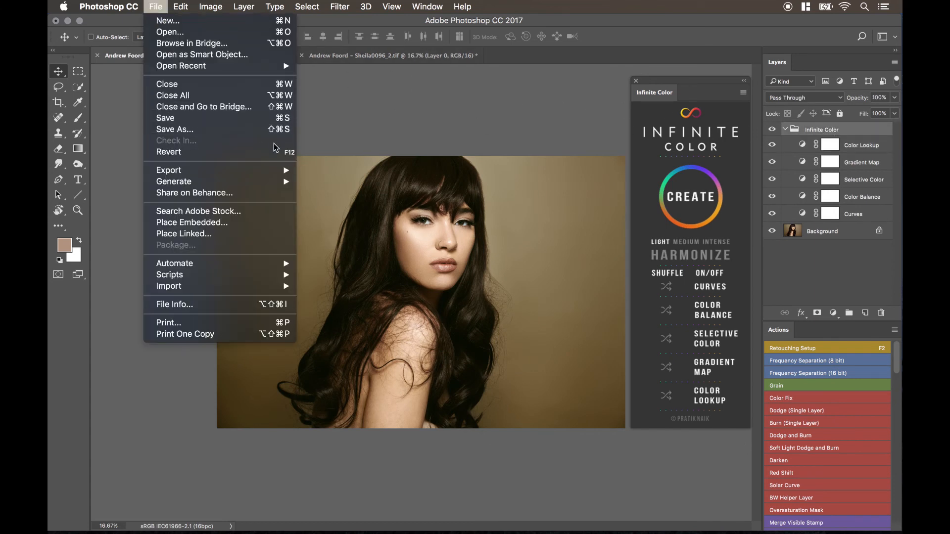
click(170, 274)
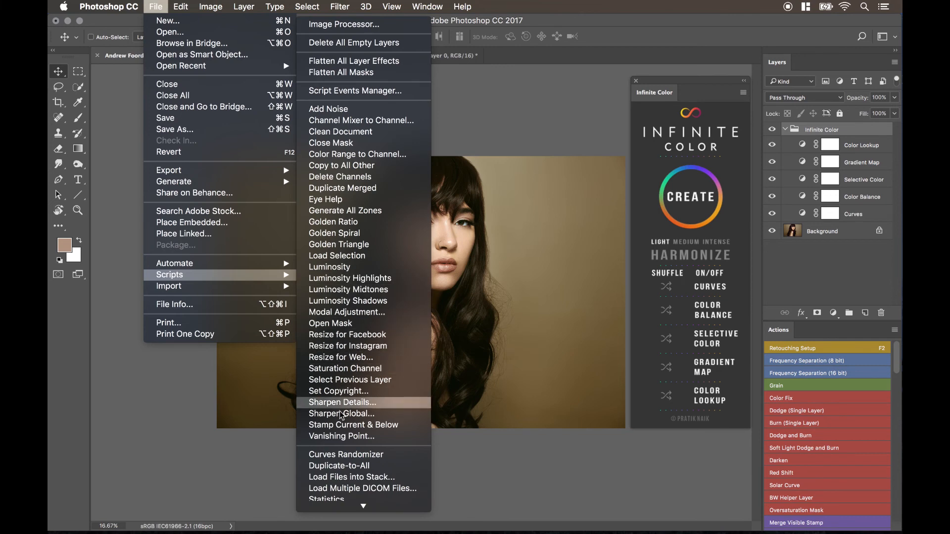
click(339, 465)
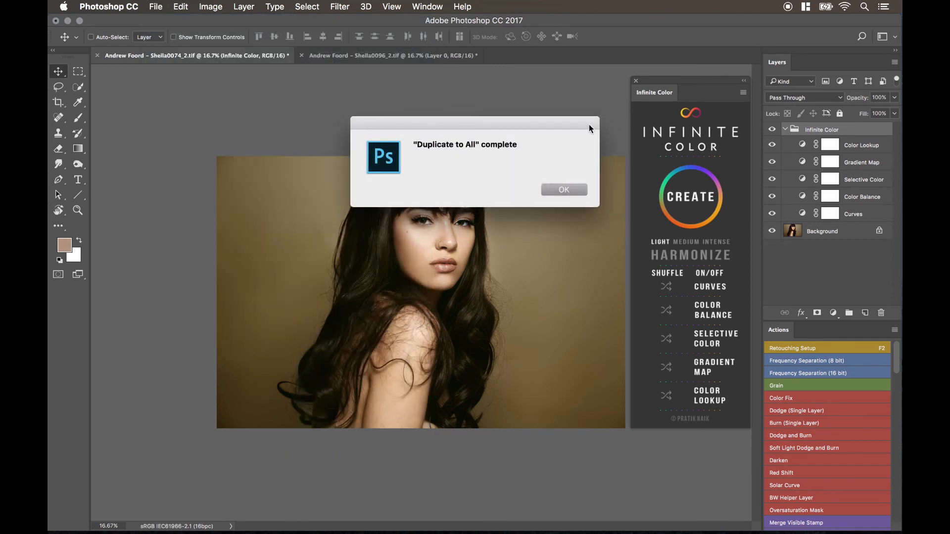
click(563, 190)
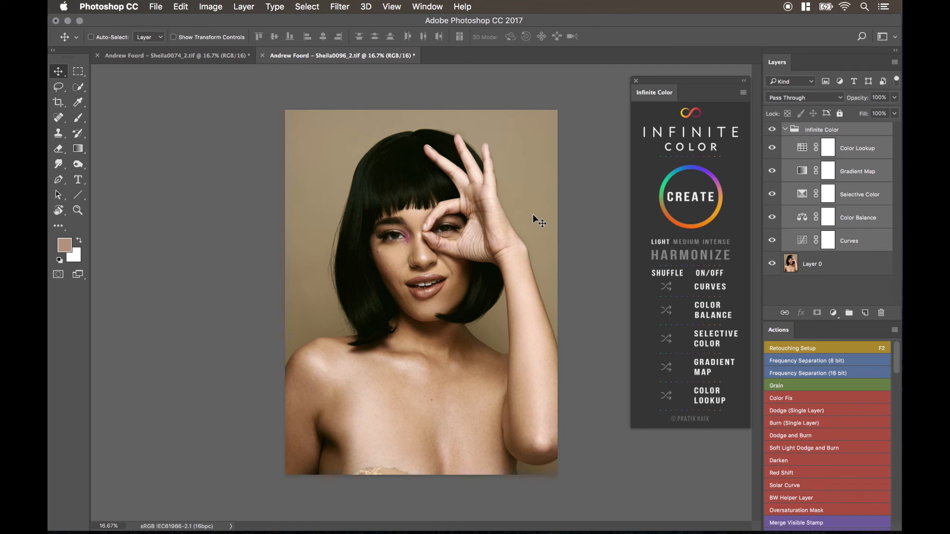
mouse_move(424, 174)
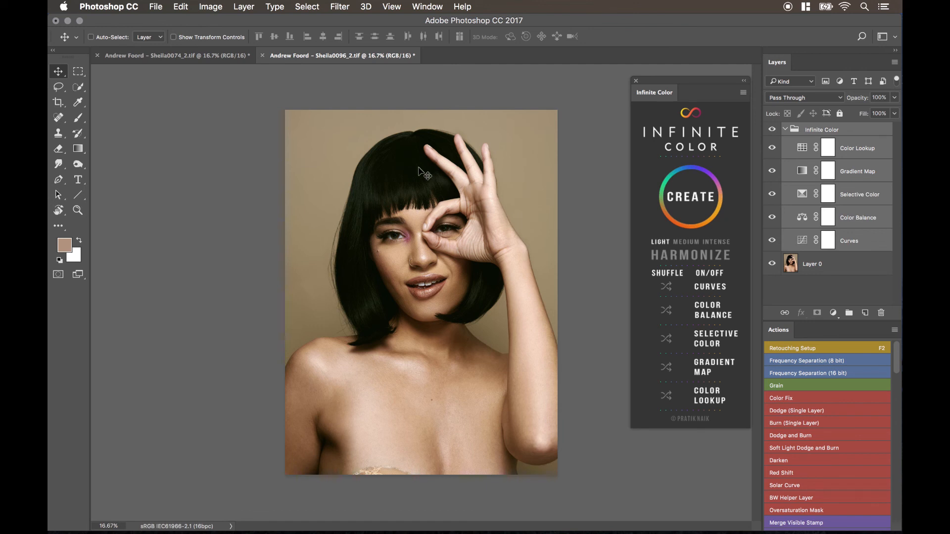
click(339, 56)
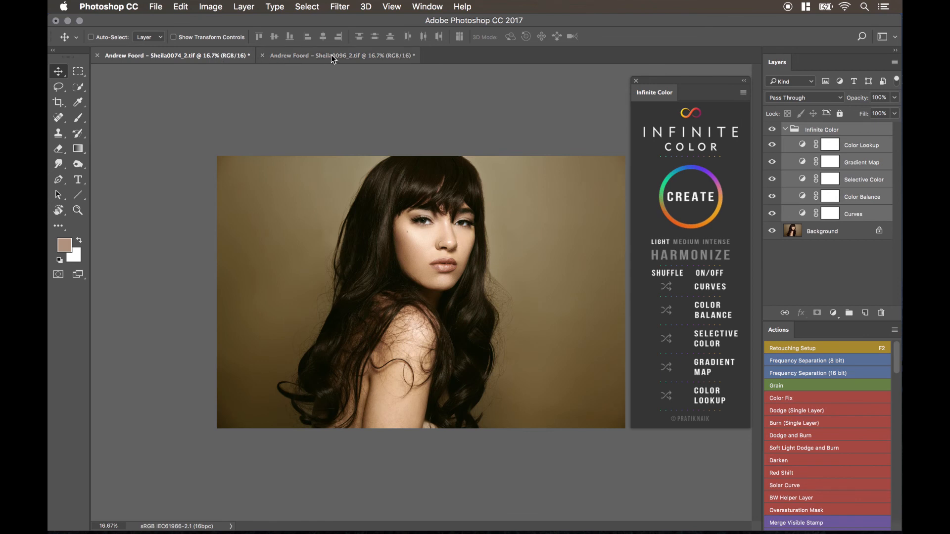
mouse_move(331, 55)
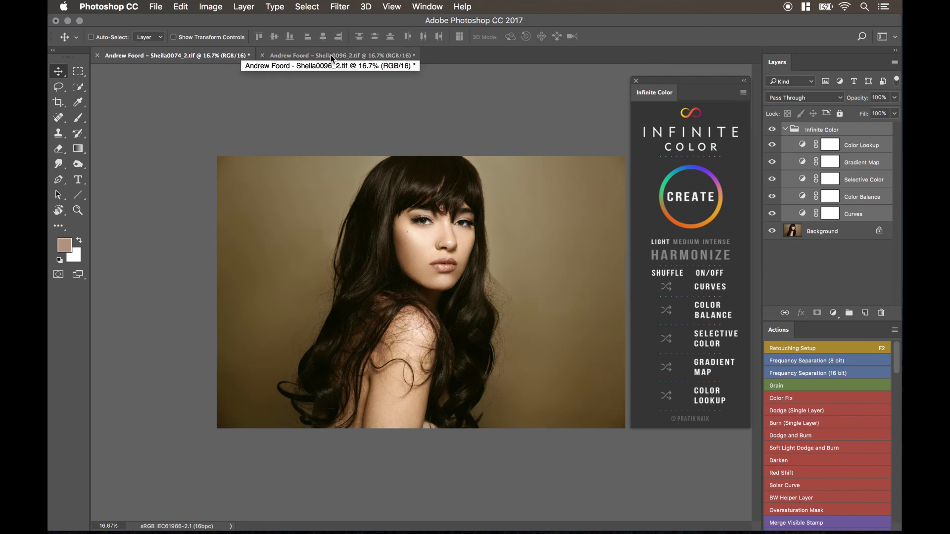